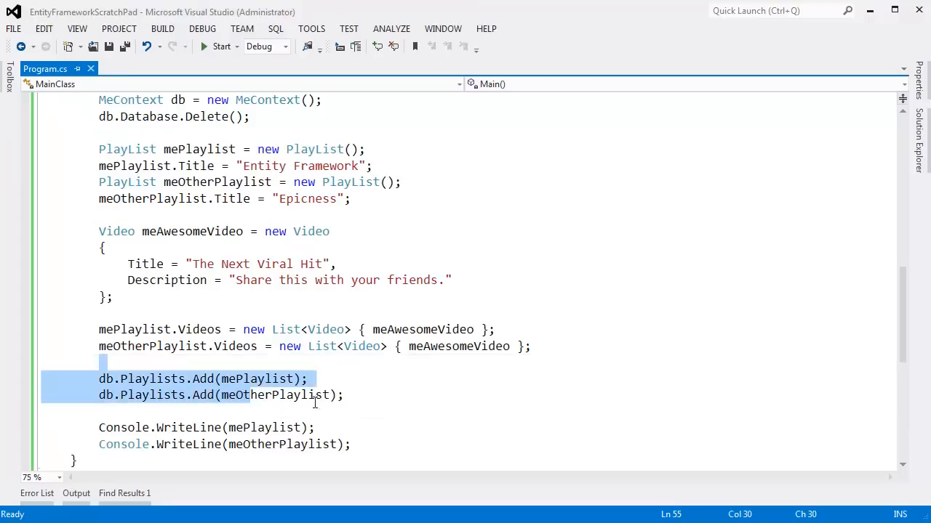
# - Review the playlist Videos assignments in Main, then the PlayList, Video and MeContext class definitions
pyautogui.click(343, 394)
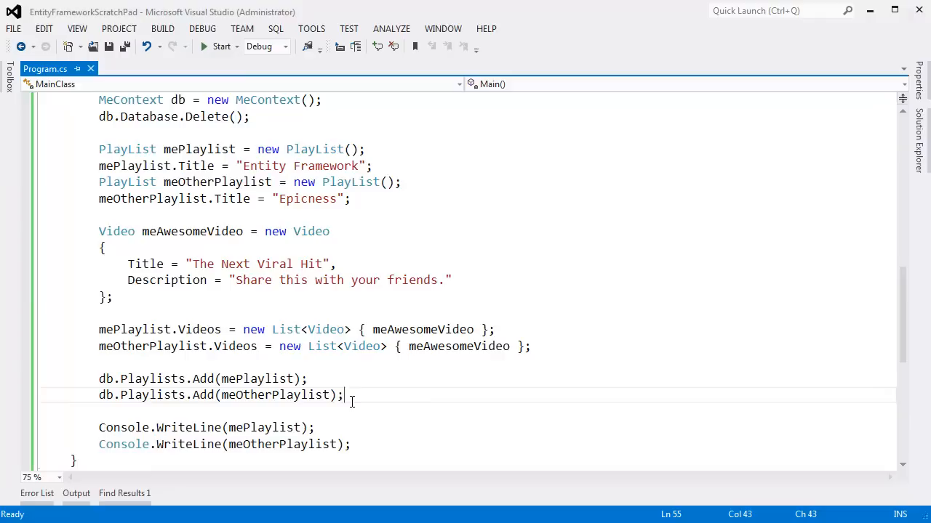
pyautogui.moveTo(401, 365)
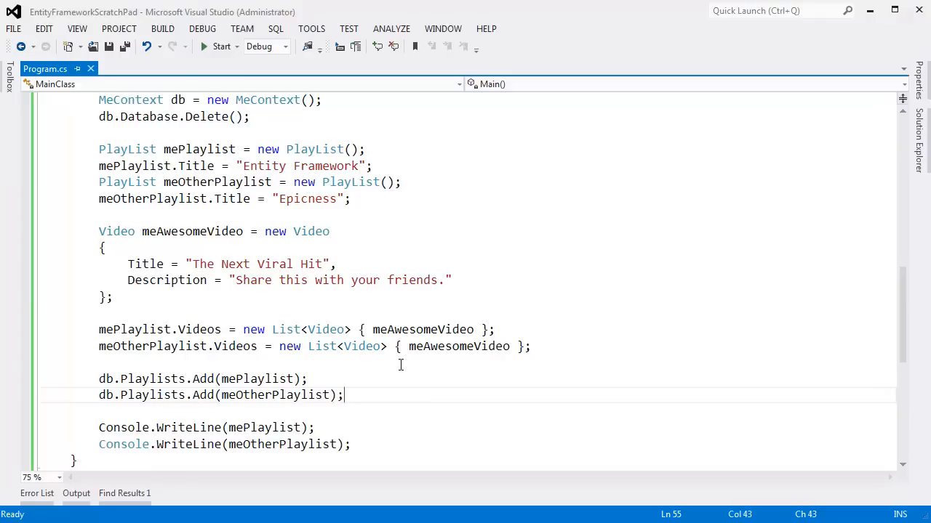
pyautogui.click(421, 346)
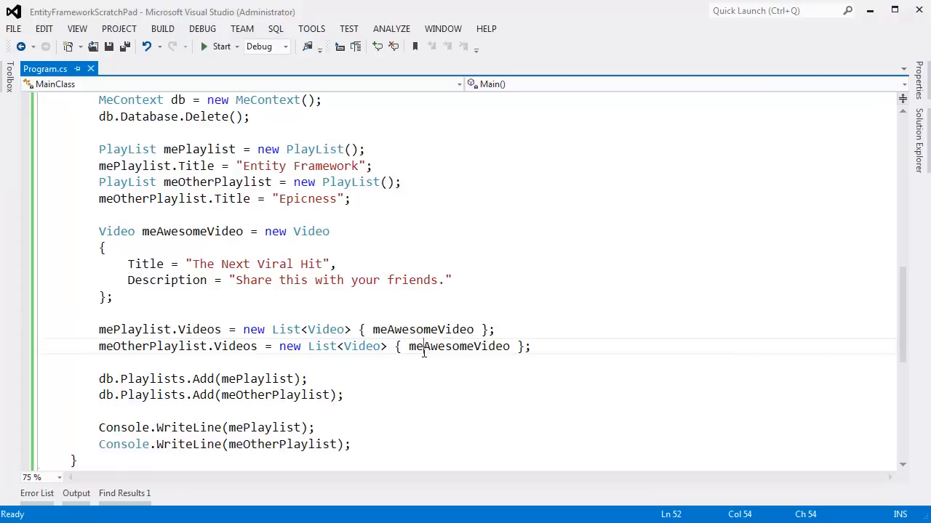
pyautogui.doubleClick(459, 346)
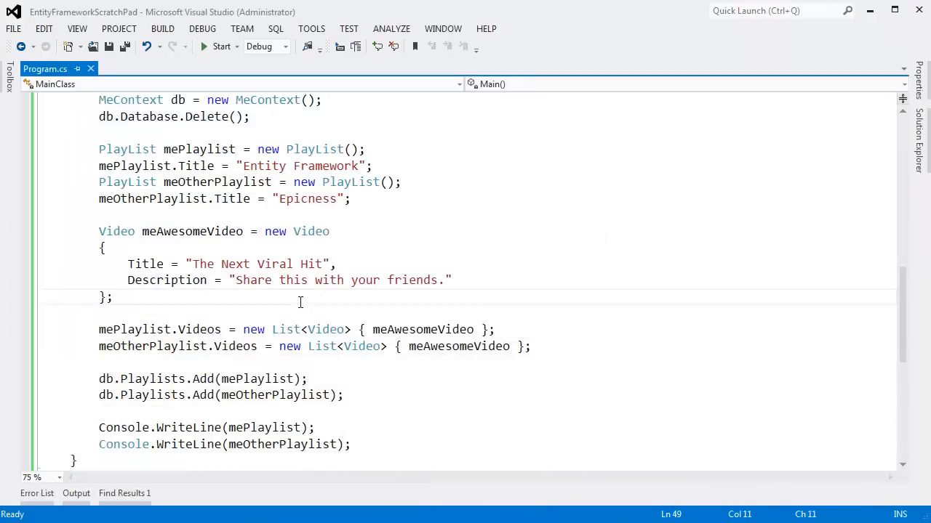
pyautogui.scroll(3)
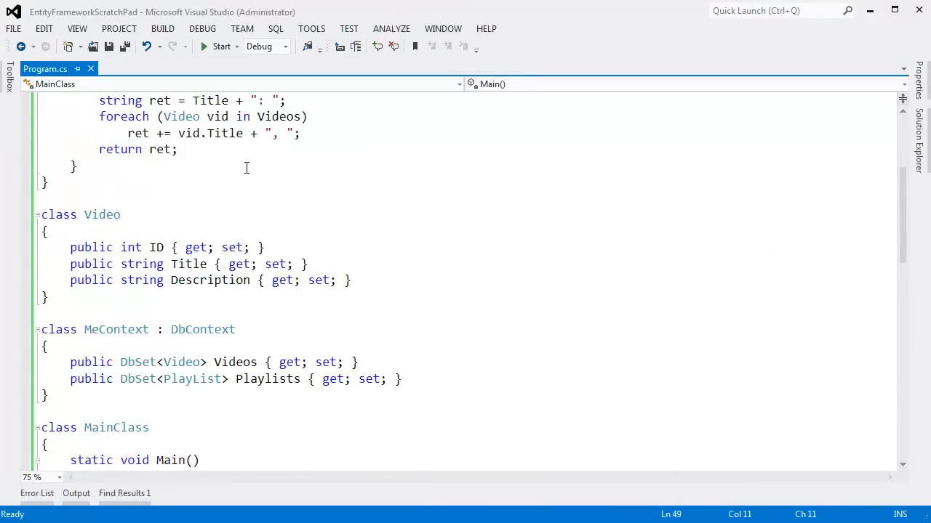
pyautogui.scroll(3)
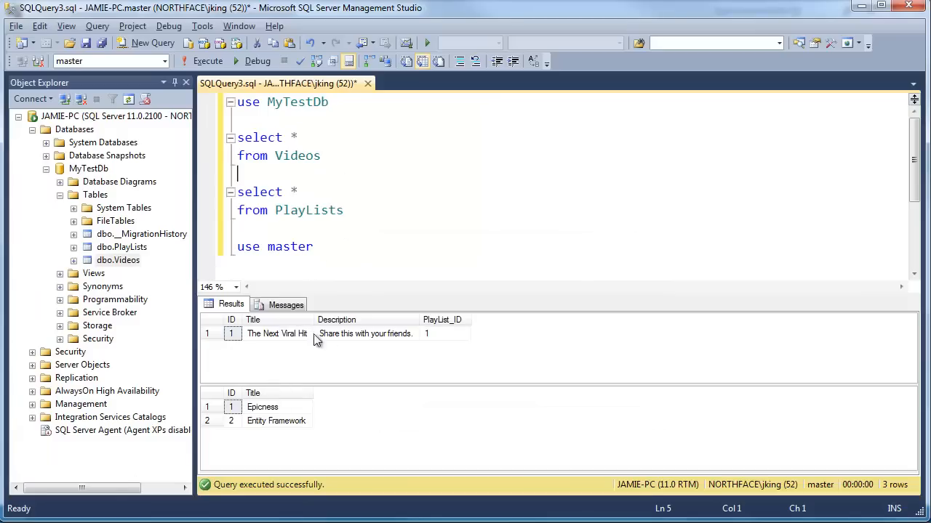
pyautogui.moveTo(240, 324)
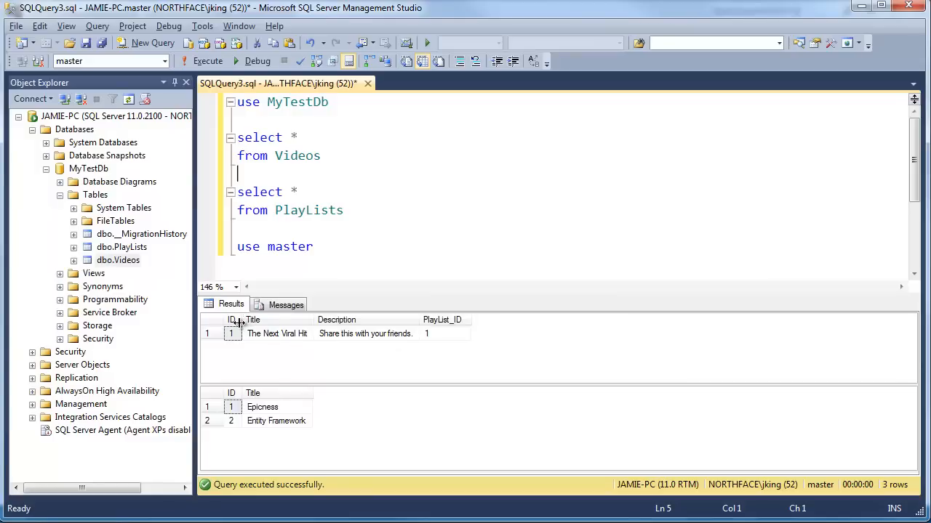
pyautogui.moveTo(340, 376)
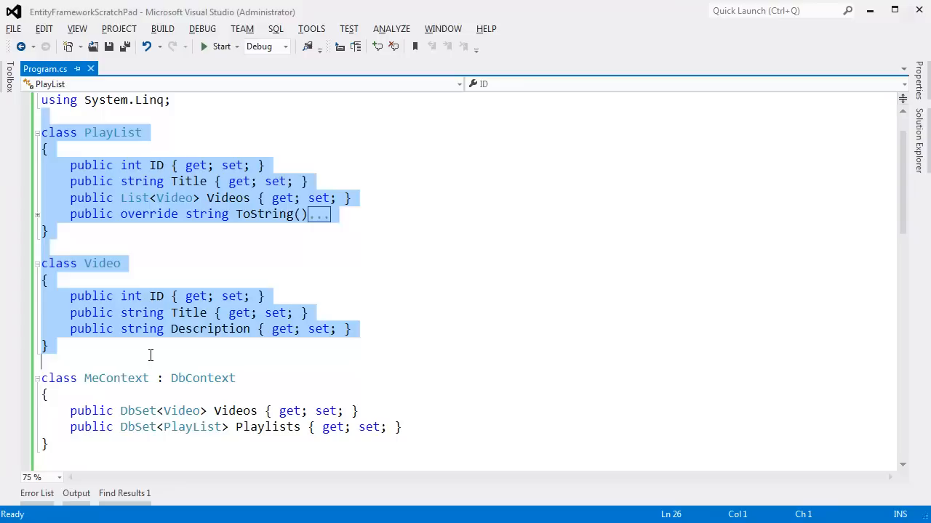
pyautogui.click(140, 360)
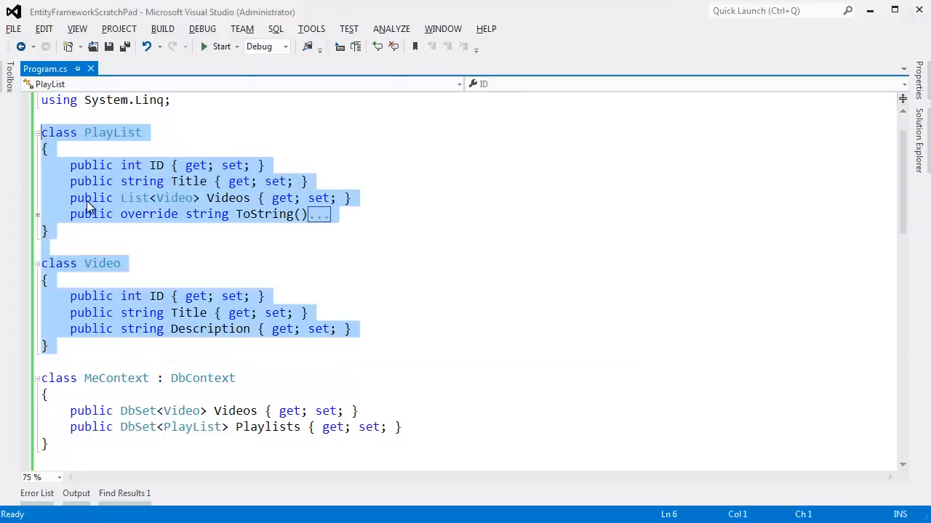
pyautogui.click(58, 378)
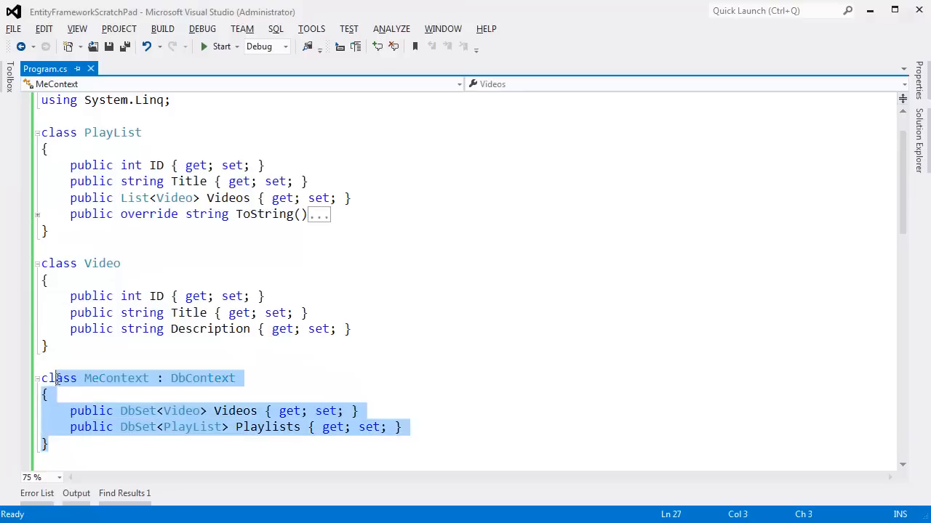
pyautogui.moveTo(154, 408)
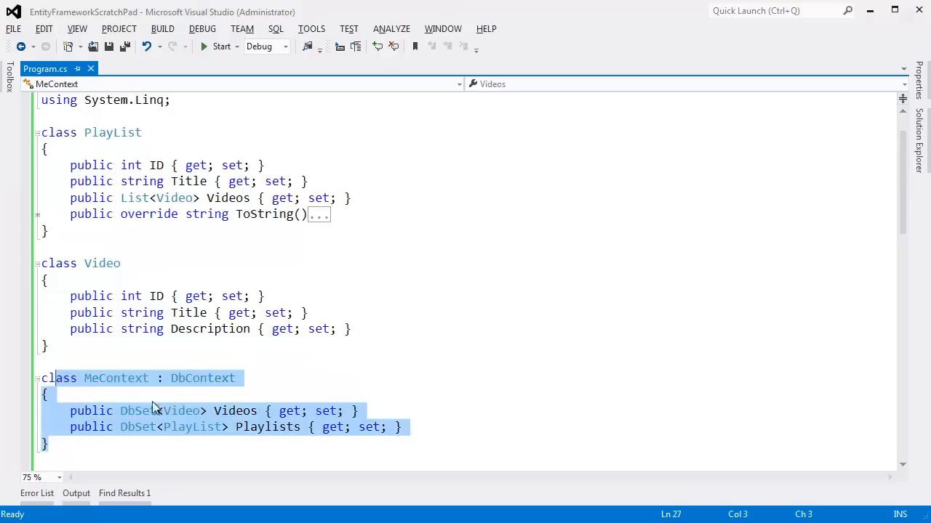
pyautogui.click(154, 296)
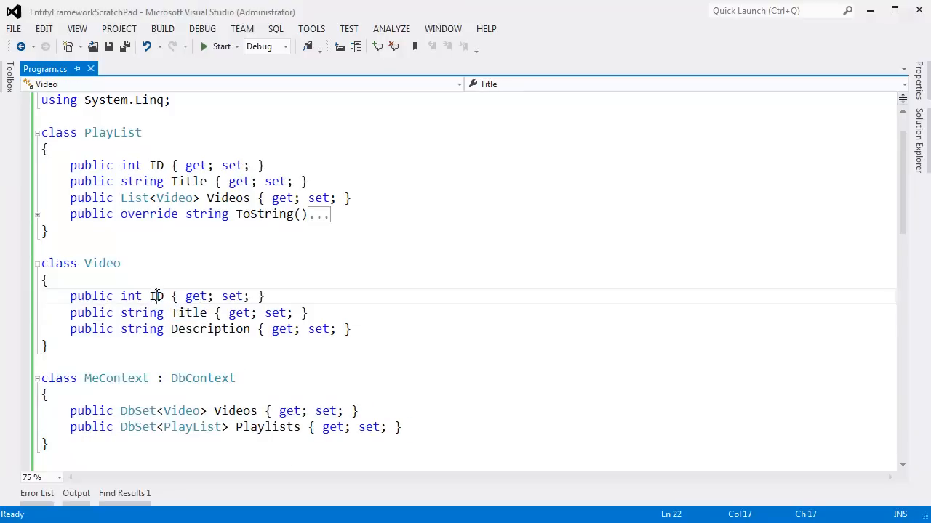
# - Compare the PlayList class with its Videos list against the Video class, which has no back-reference
pyautogui.doubleClick(210, 328)
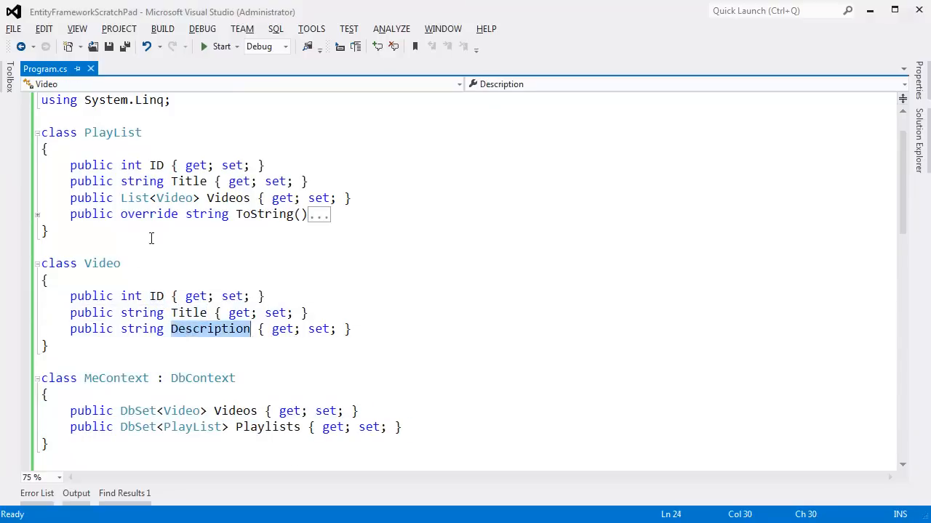
pyautogui.click(345, 197)
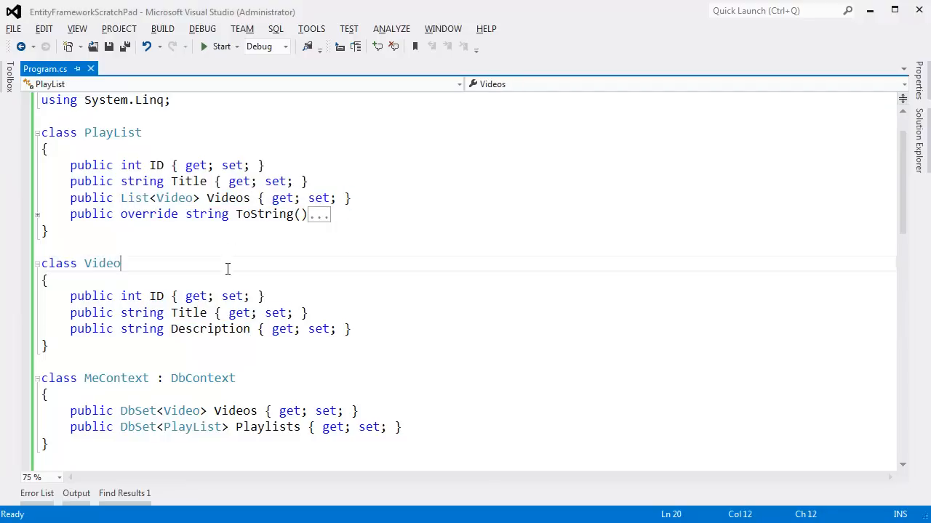
pyautogui.click(102, 263)
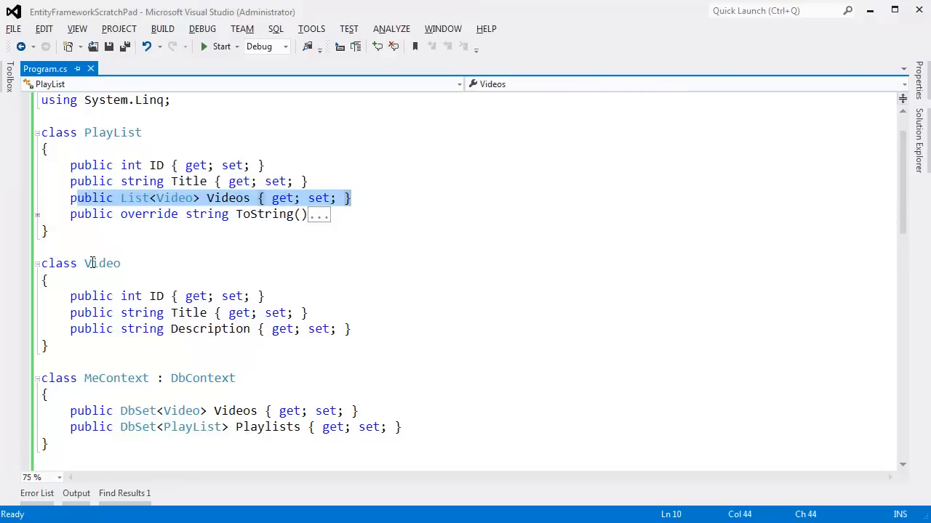
pyautogui.doubleClick(102, 263)
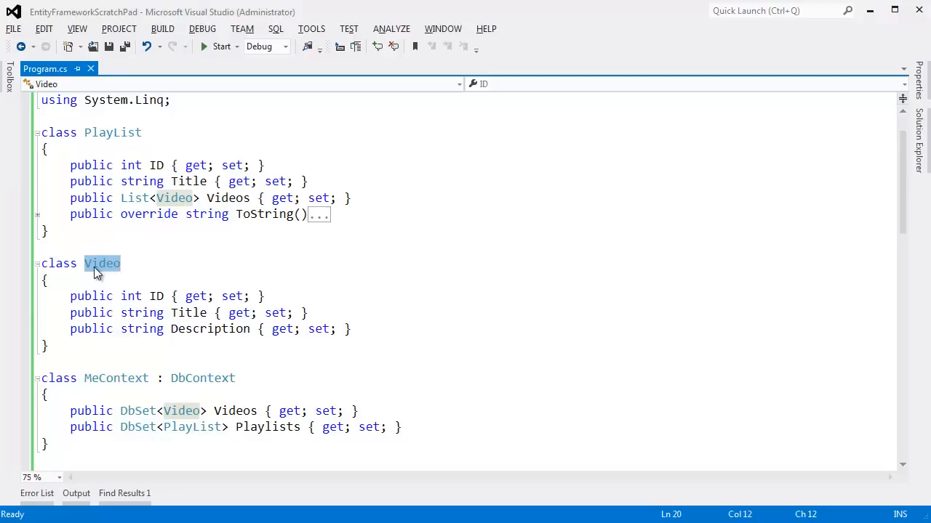
pyautogui.click(113, 132)
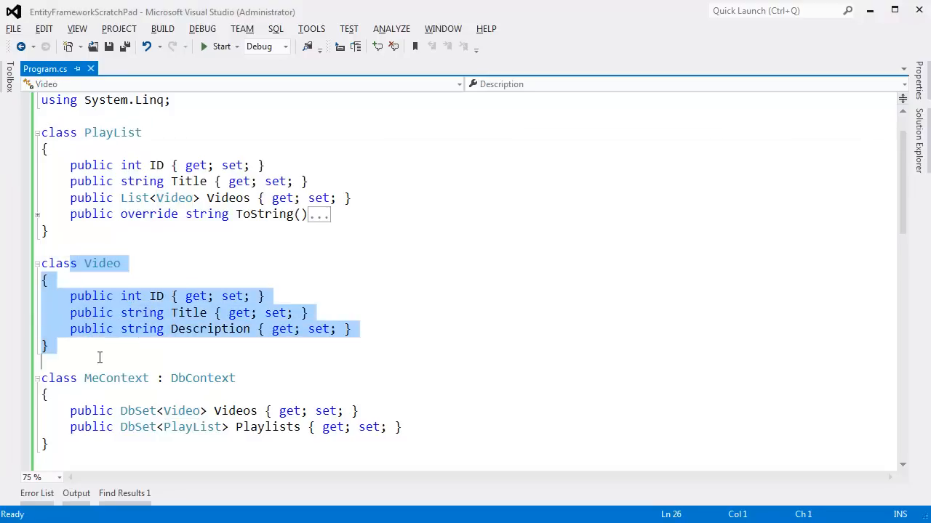
pyautogui.scroll(-3)
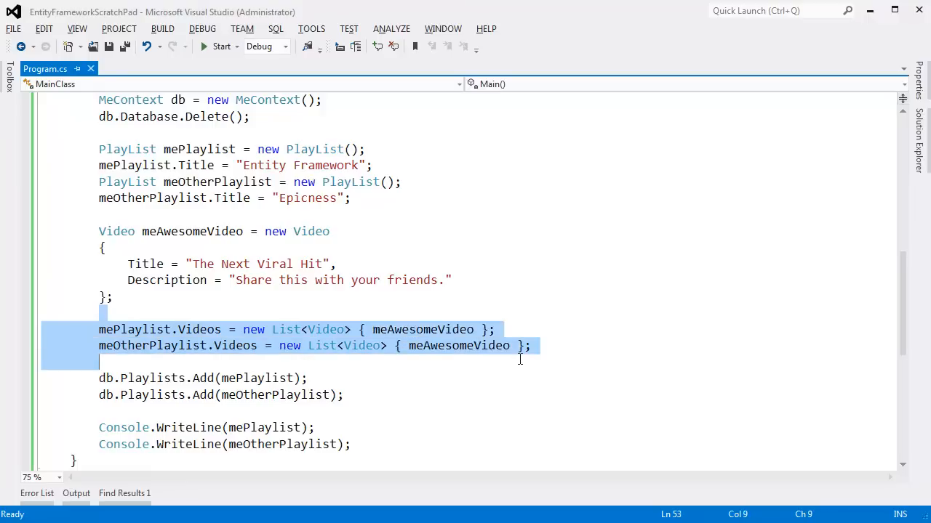
pyautogui.scroll(3)
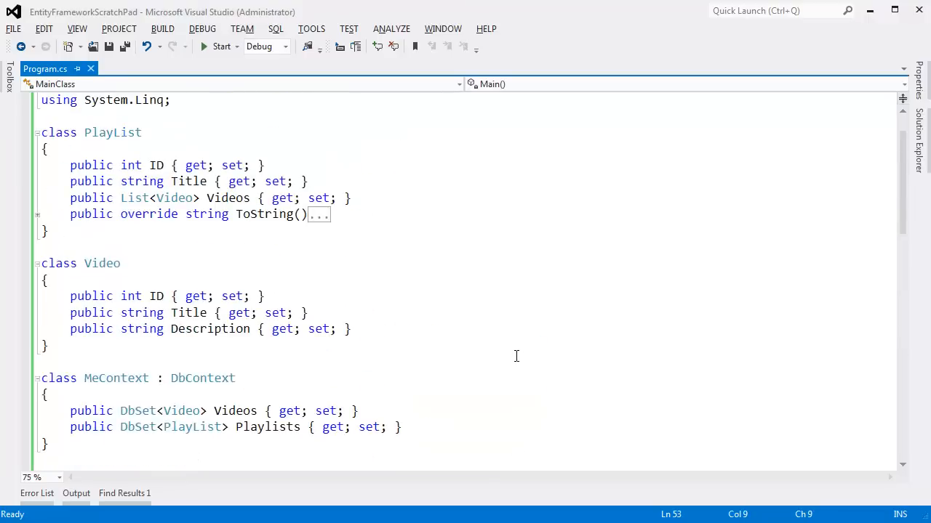
pyautogui.doubleClick(112, 132)
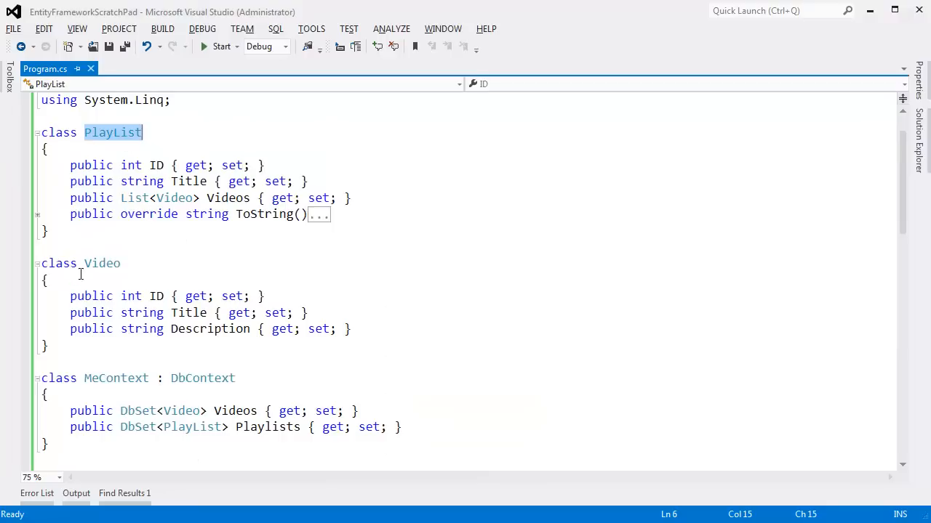
pyautogui.doubleClick(102, 263)
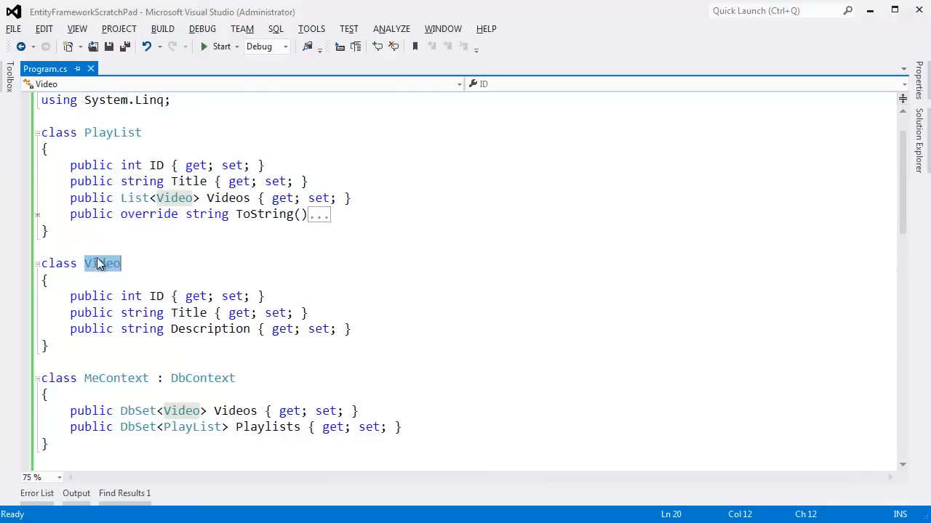
pyautogui.click(33, 133)
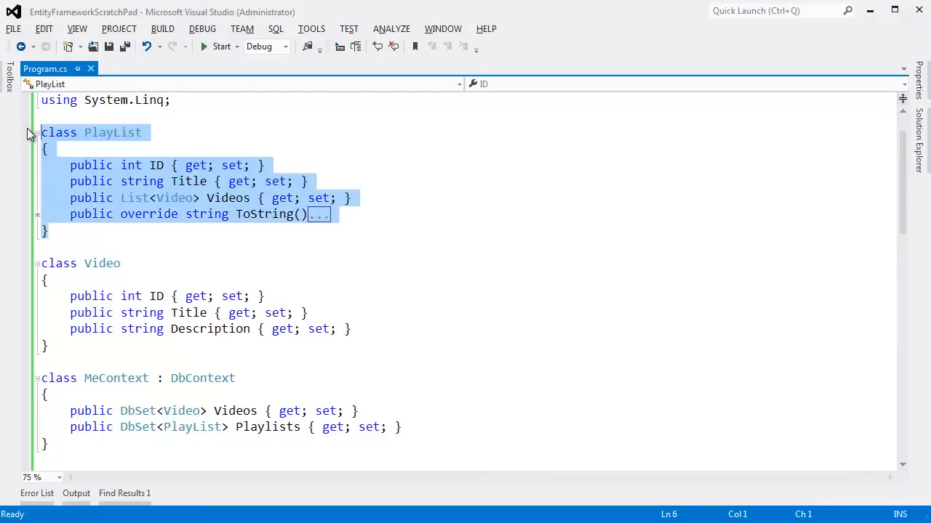
pyautogui.click(422, 200)
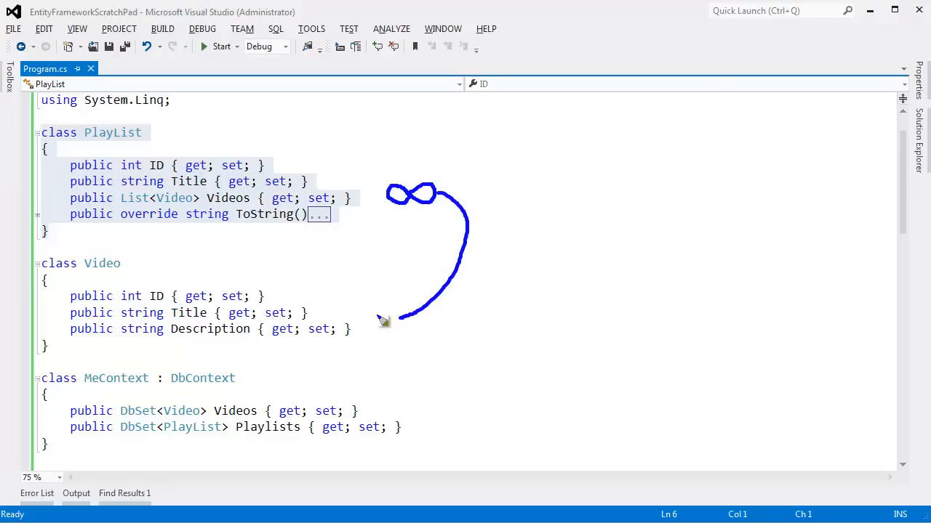
pyautogui.moveTo(400, 320); pyautogui.dragTo(378, 319)
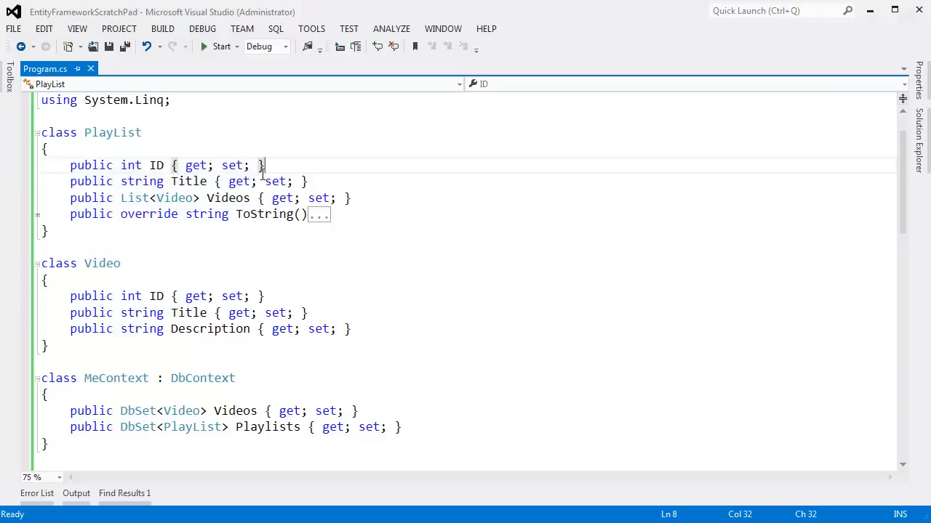
pyautogui.moveTo(125, 349)
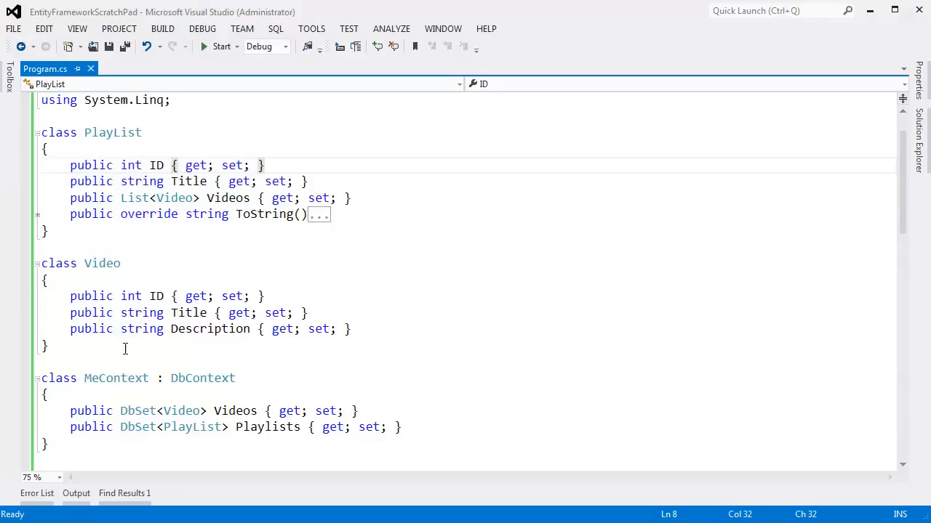
pyautogui.click(109, 214)
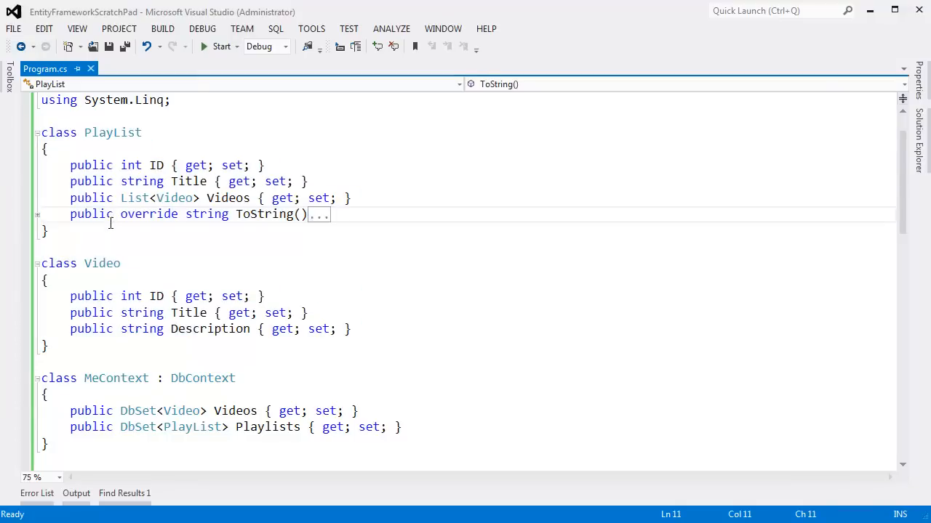
# - Insert a blank line after Video's Description property, ready for a new property
pyautogui.click(352, 328)
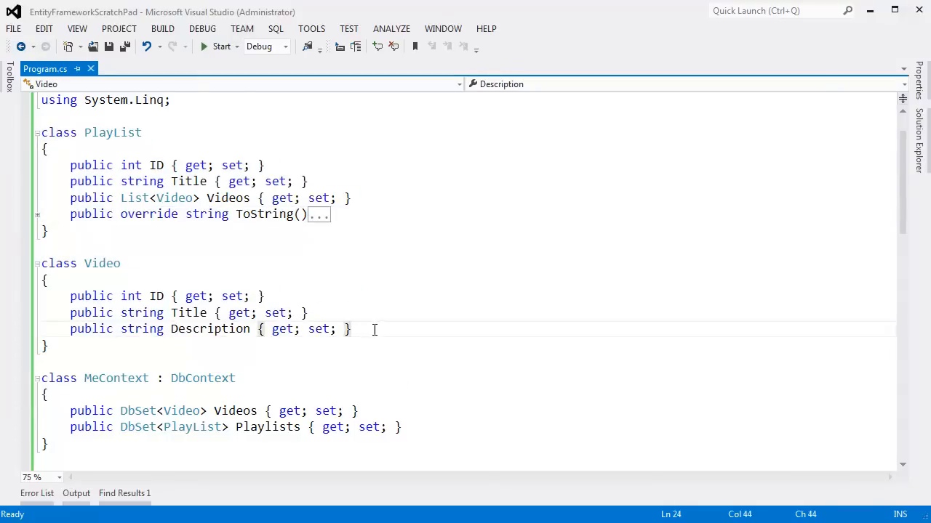
pyautogui.press('Return')
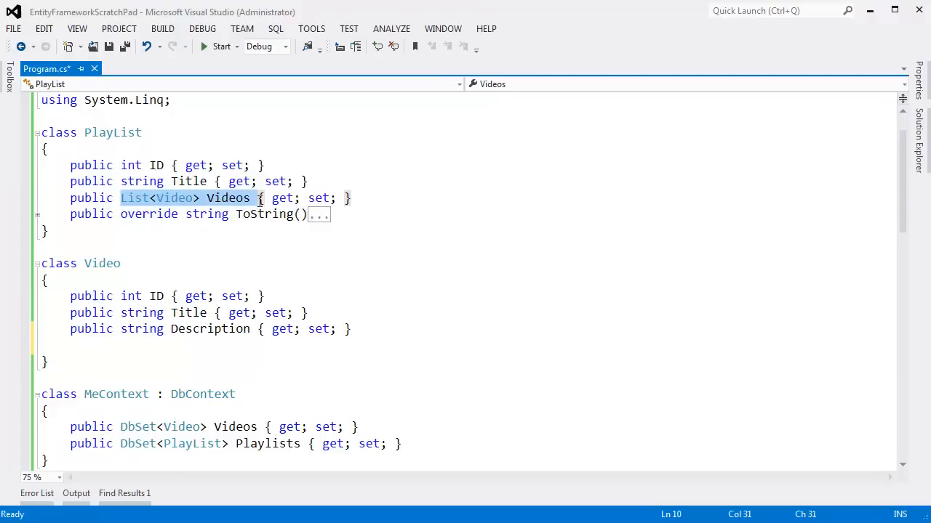
pyautogui.moveTo(121, 142)
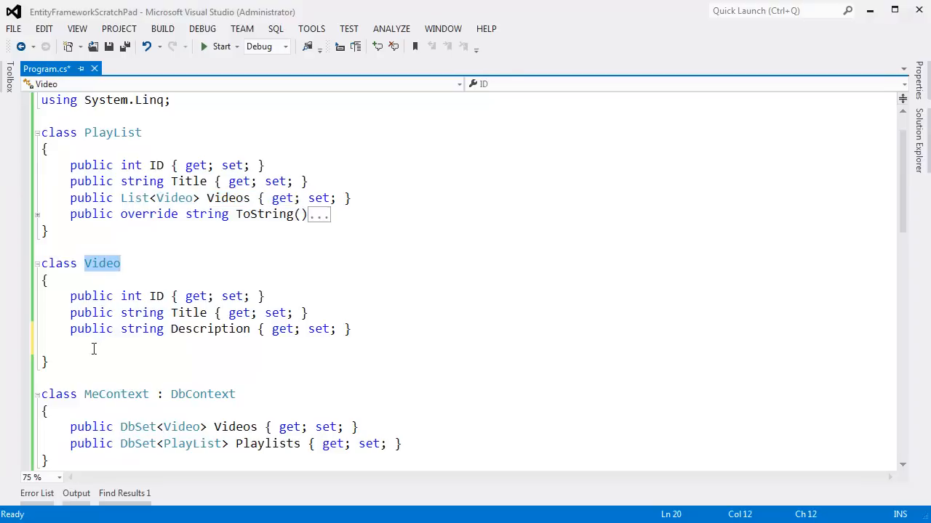
pyautogui.doubleClick(113, 132)
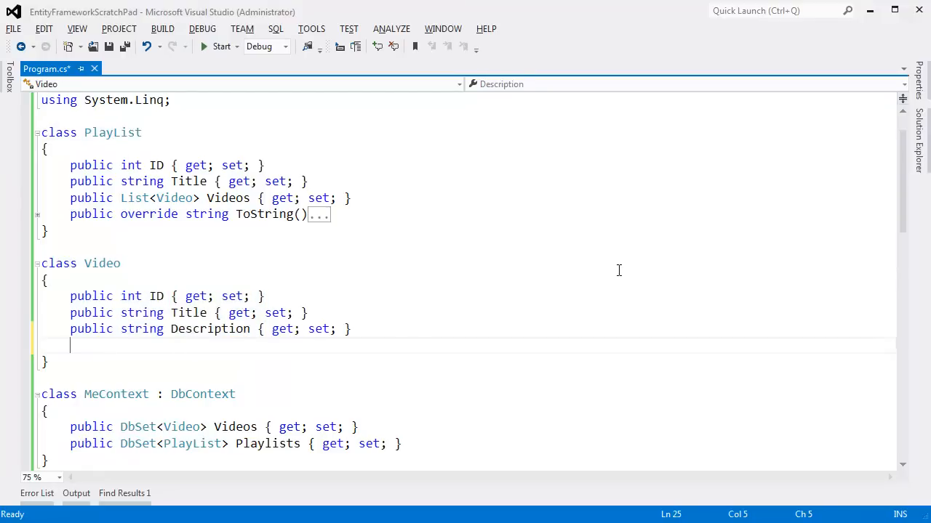
# - Add a 'public PlayList MyPlaylist { get; set; }' property to Video and point out its single PlayList type
pyautogui.write('public PlayList')
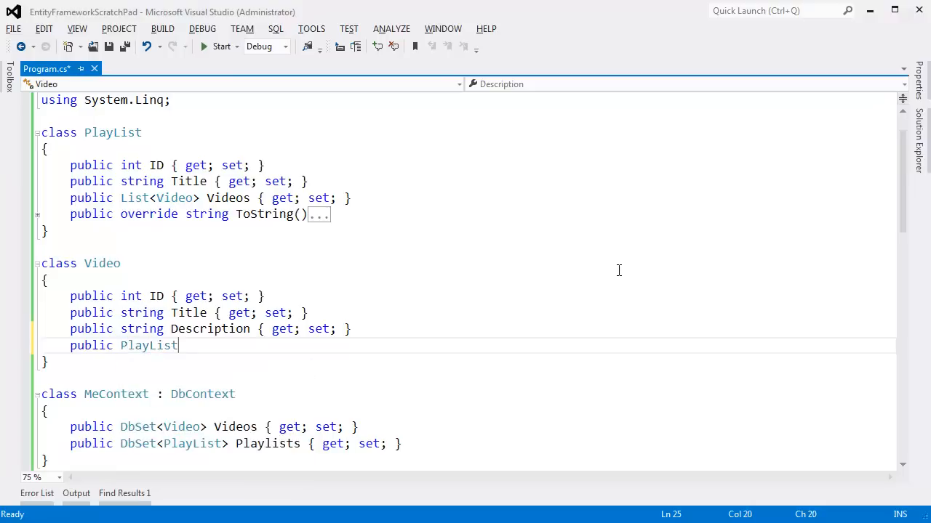
pyautogui.write('MyP')
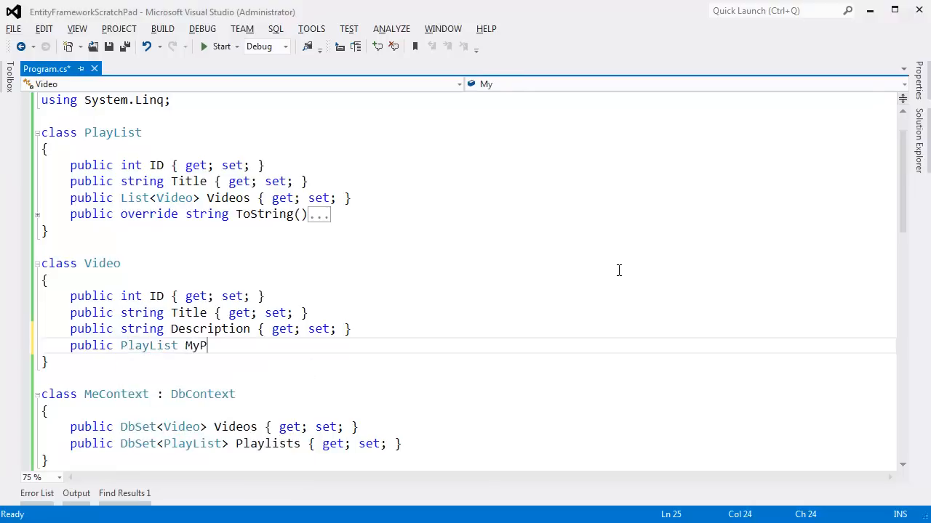
pyautogui.write('laylist')
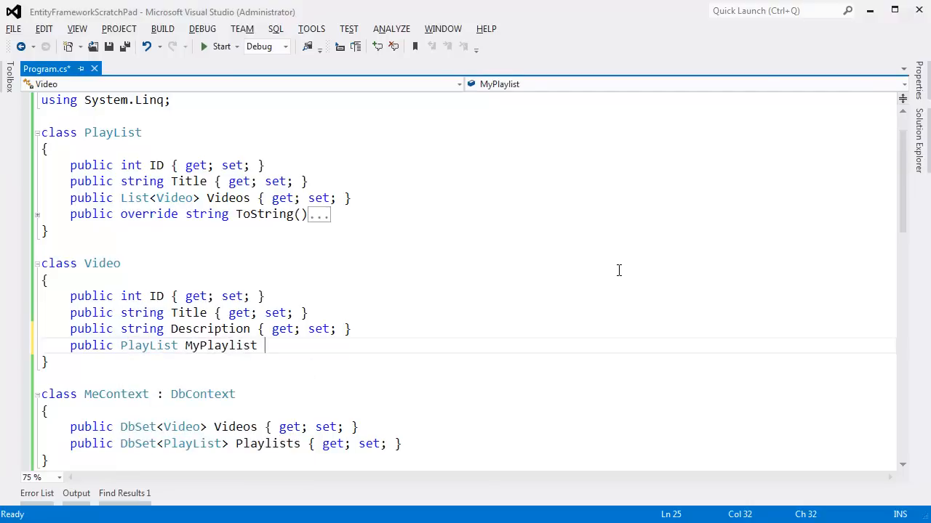
pyautogui.write('{ get; set; }')
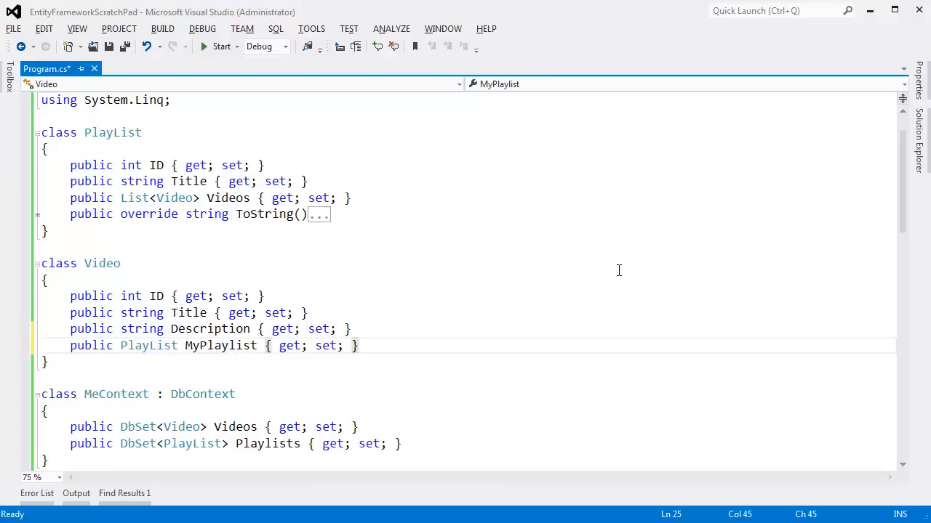
pyautogui.doubleClick(220, 346)
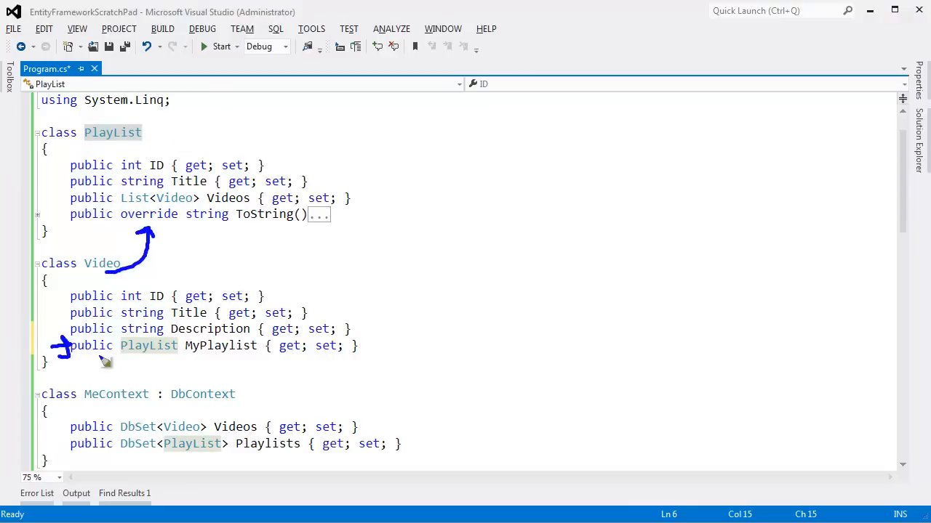
pyautogui.moveTo(153, 356)
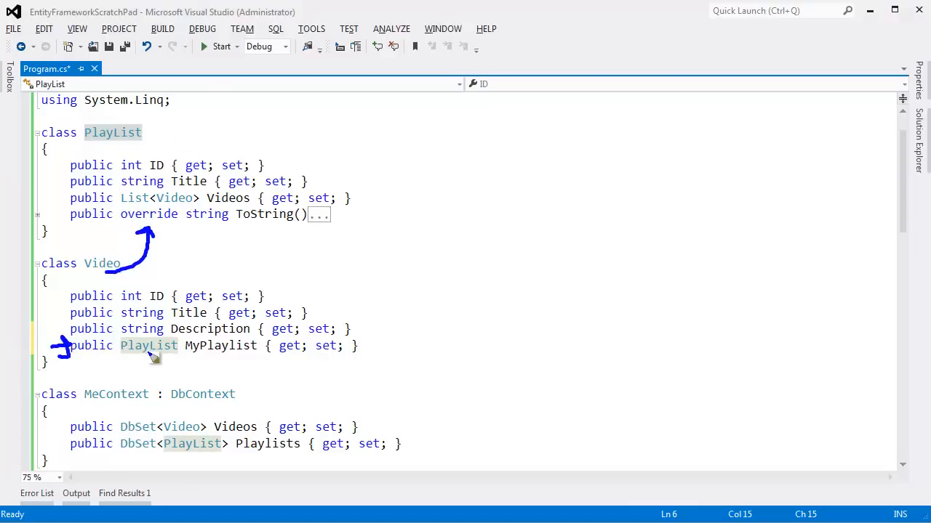
pyautogui.moveTo(122, 350)
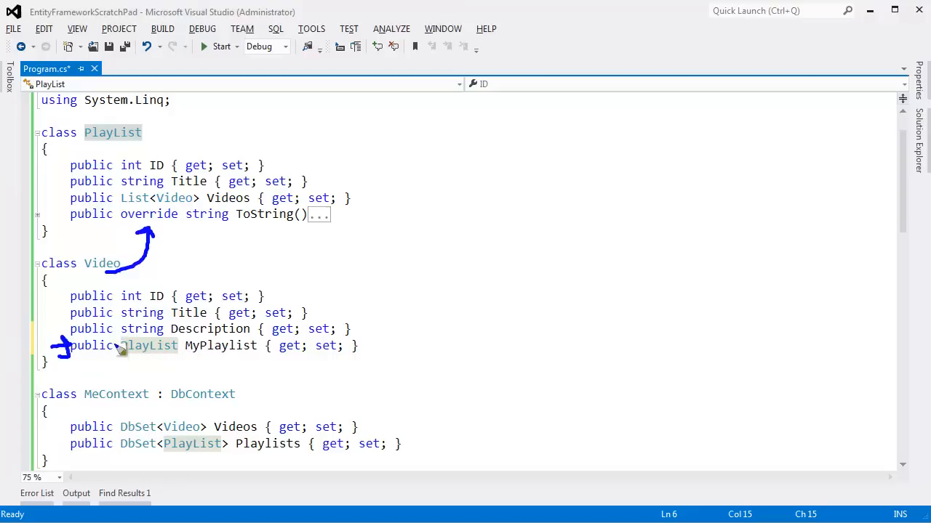
pyautogui.doubleClick(149, 345)
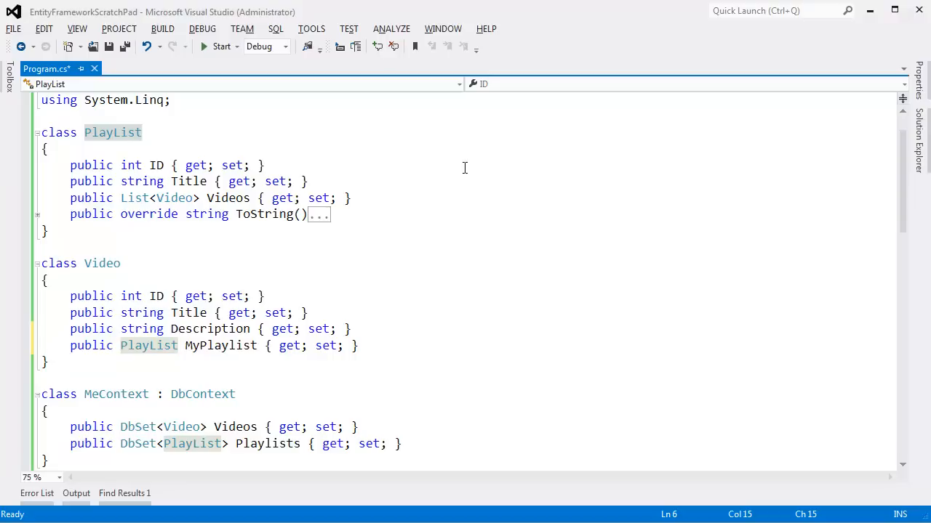
pyautogui.click(67, 346)
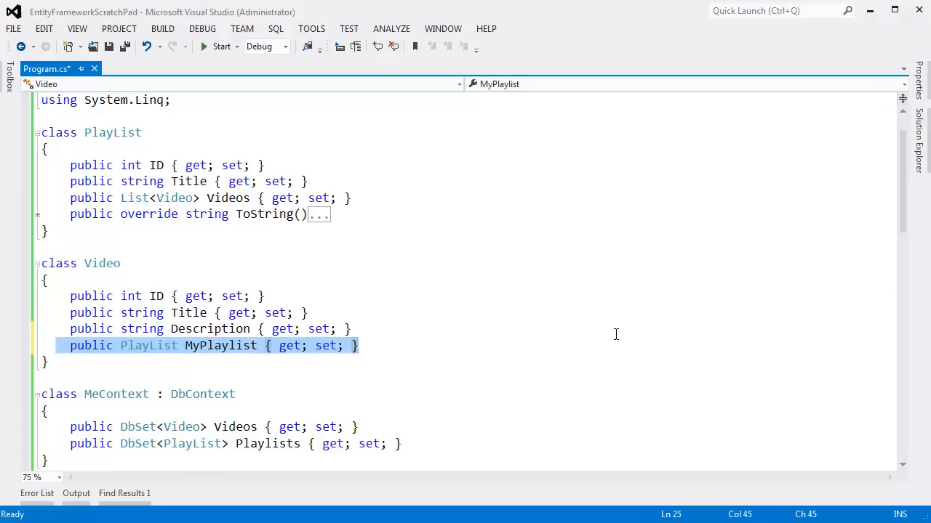
# - Replace it with 'public List<PlayList> MyPlaylists { get; set; }' so Video holds many playlists
pyautogui.press('Delete')
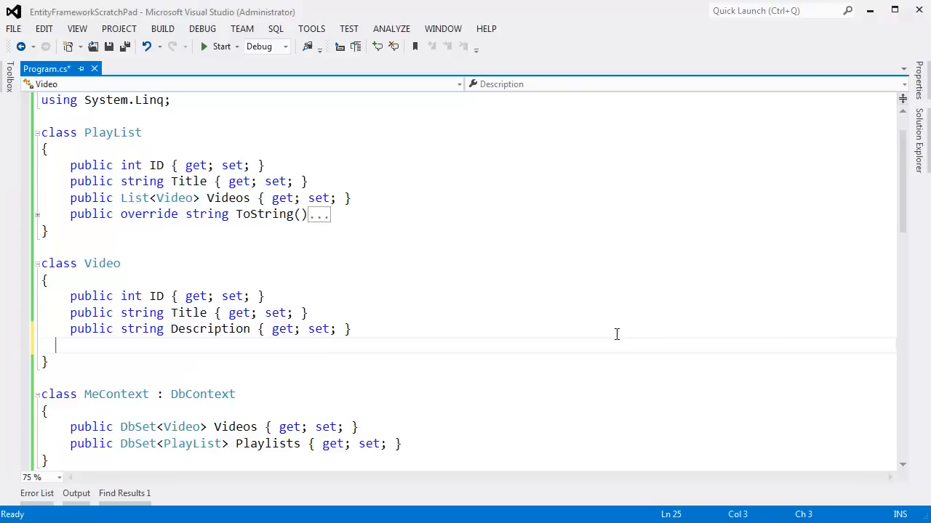
pyautogui.write('public PlayList MyPlaylist { get; set; }')
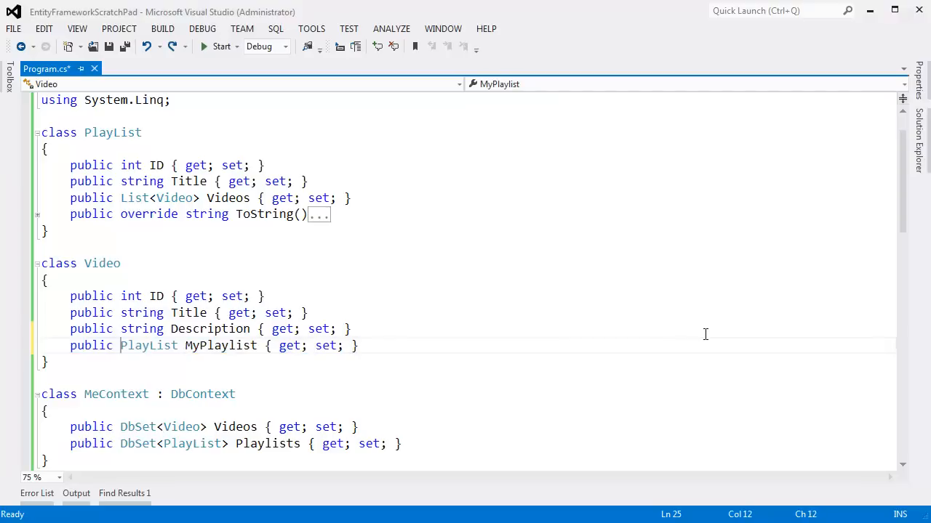
pyautogui.write('List<')
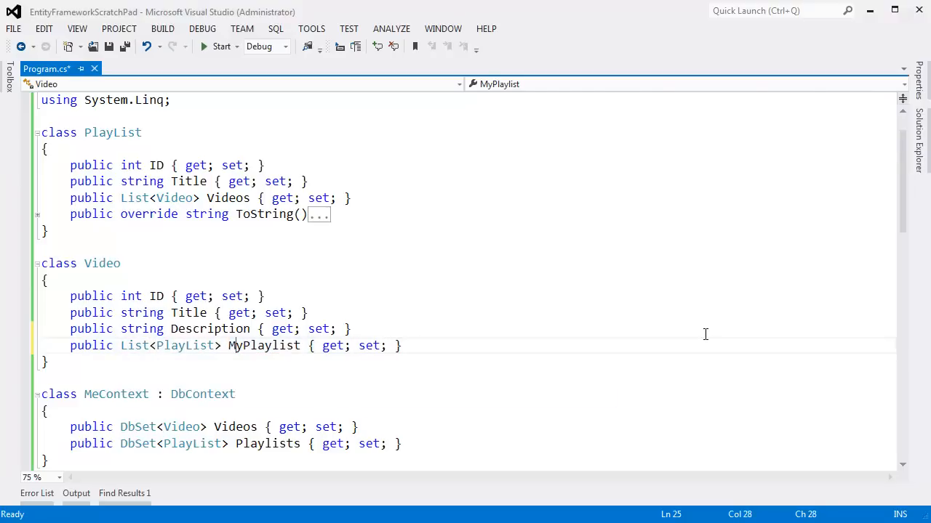
pyautogui.write('s')
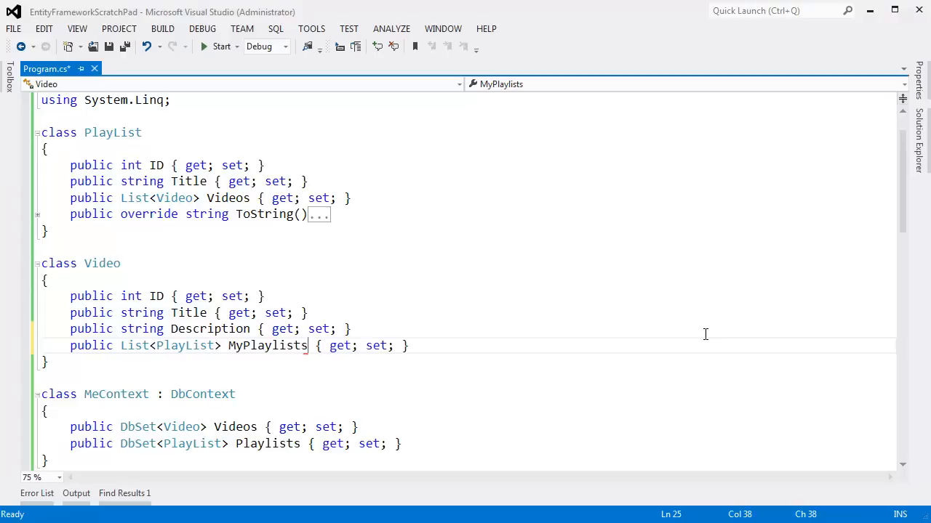
pyautogui.doubleClick(268, 345)
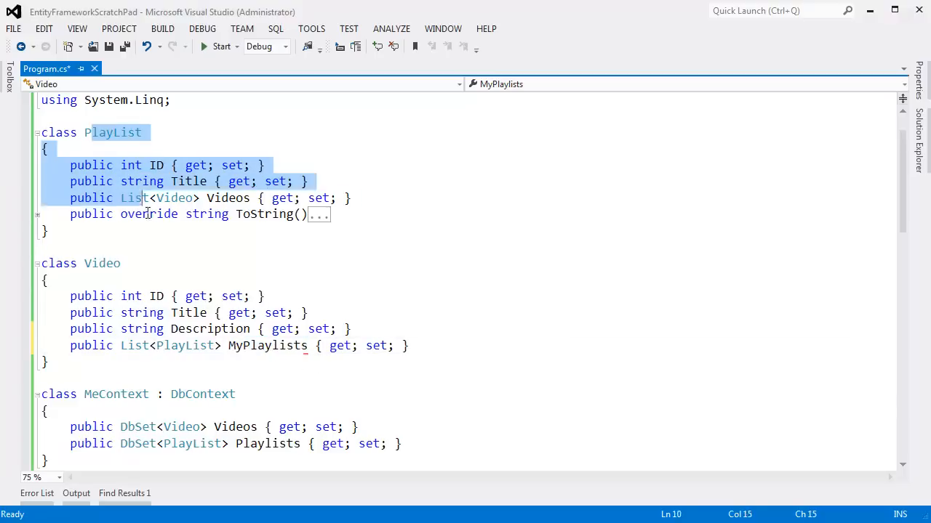
pyautogui.click(162, 231)
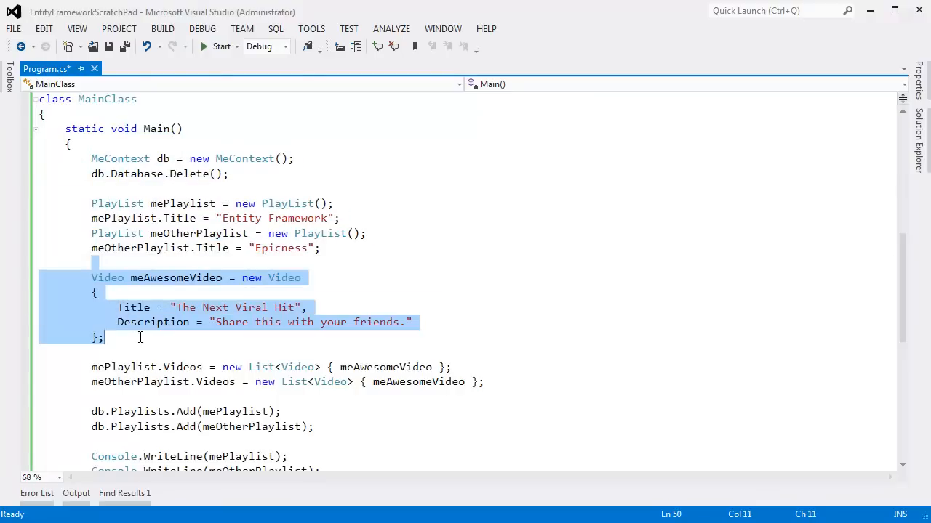
pyautogui.click(418, 382)
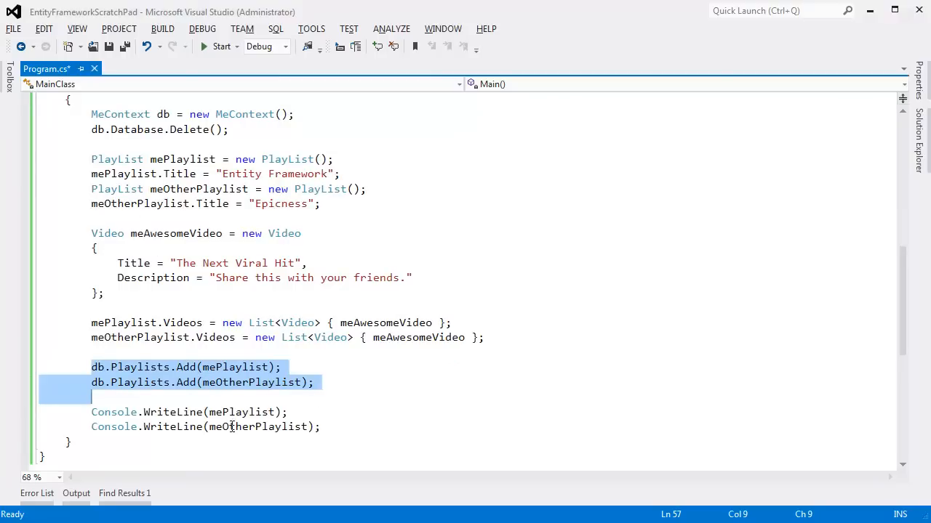
pyautogui.click(135, 413)
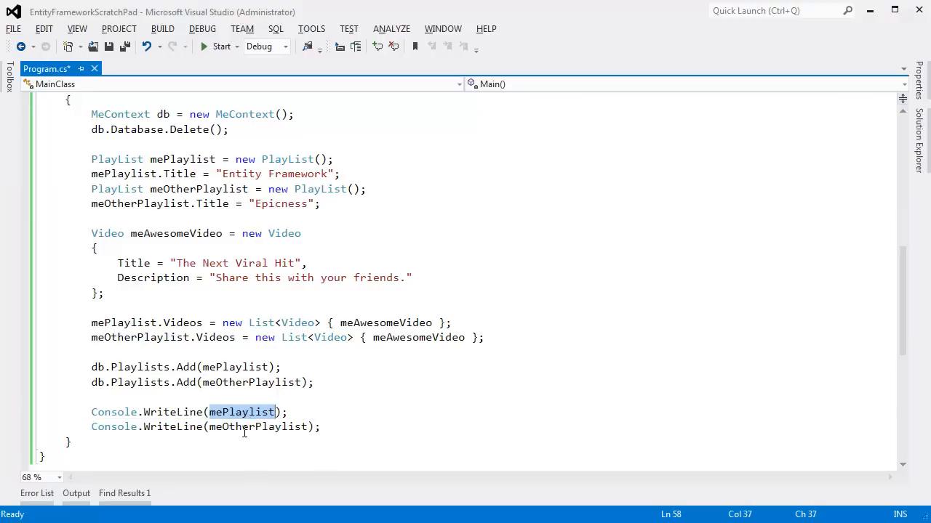
pyautogui.moveTo(249, 412)
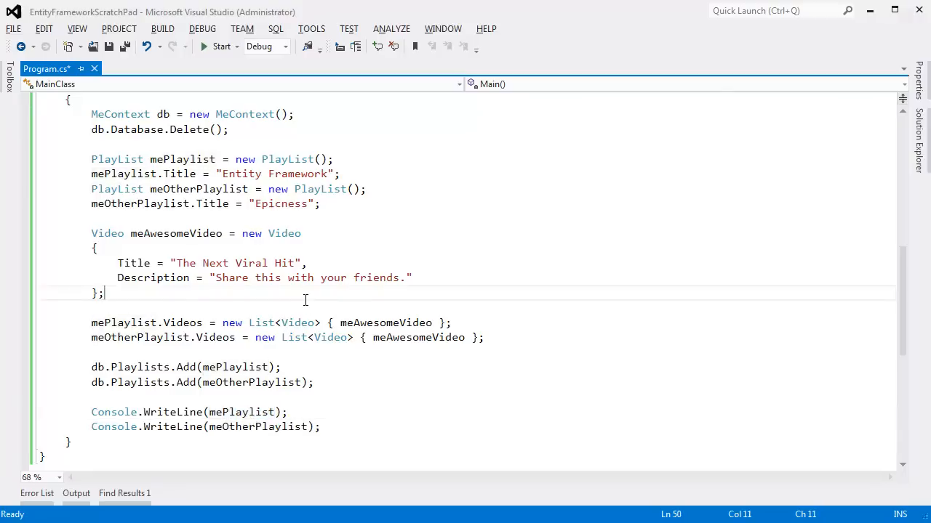
pyautogui.scroll(3)
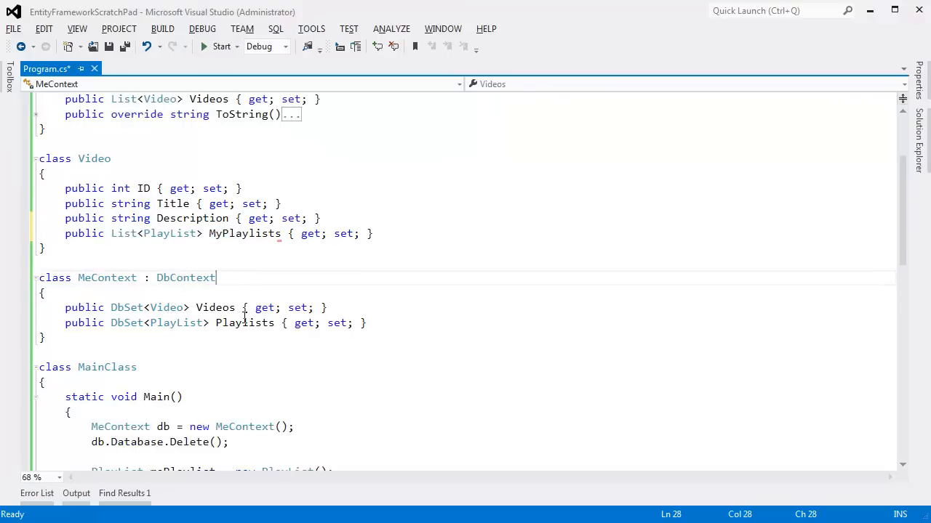
pyautogui.scroll(-3)
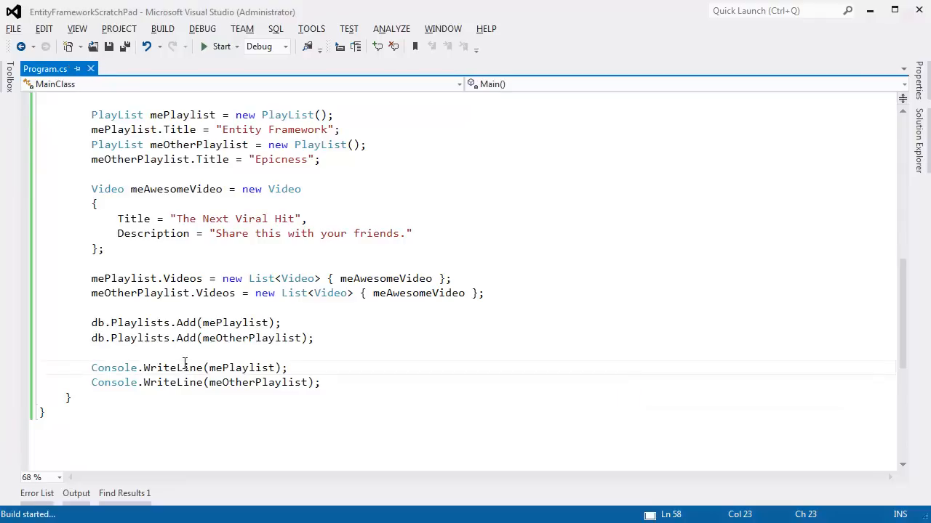
# - Run the program to print both playlists, then start adding db.SaveChanges() to Main
pyautogui.click(221, 46)
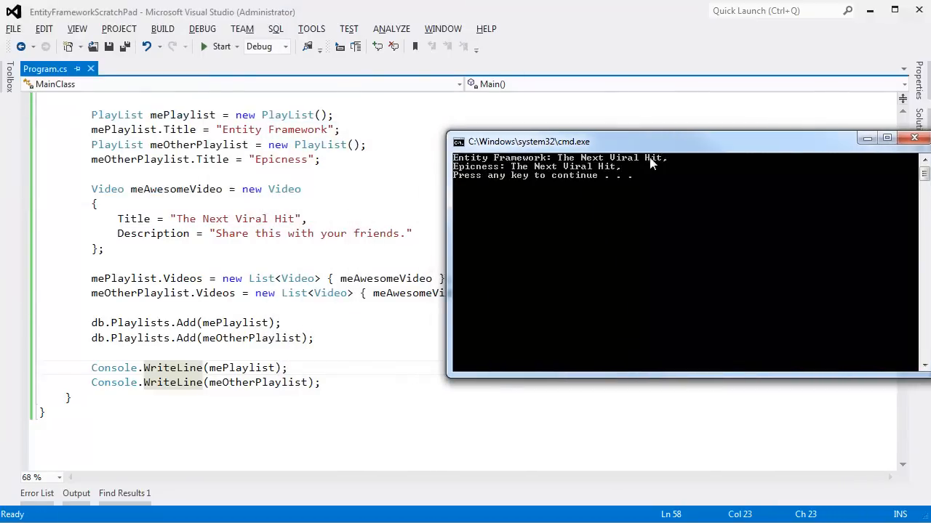
pyautogui.moveTo(520, 175)
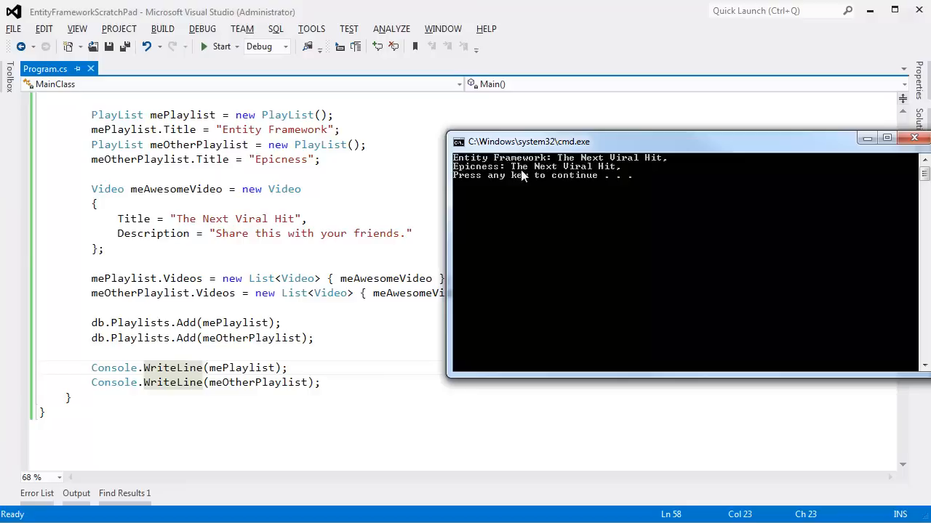
pyautogui.moveTo(477, 174)
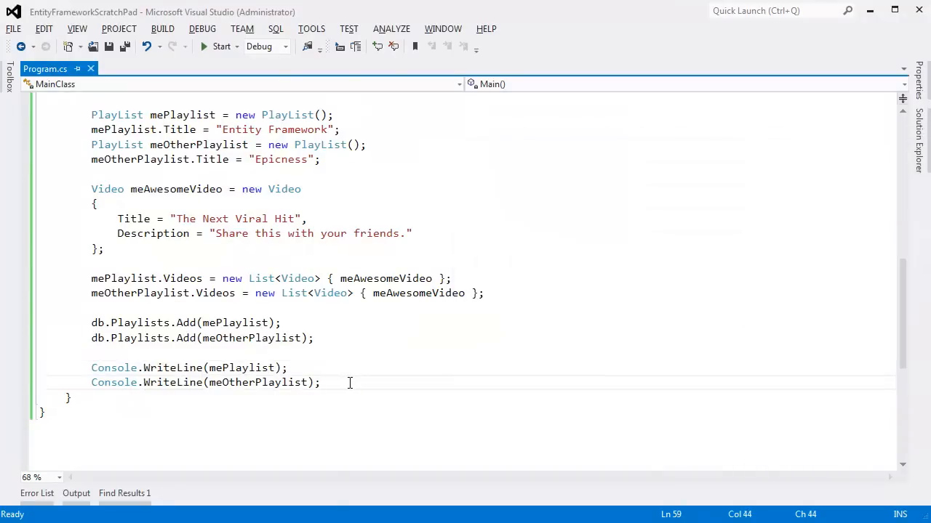
pyautogui.write('db.SaveChanges()')
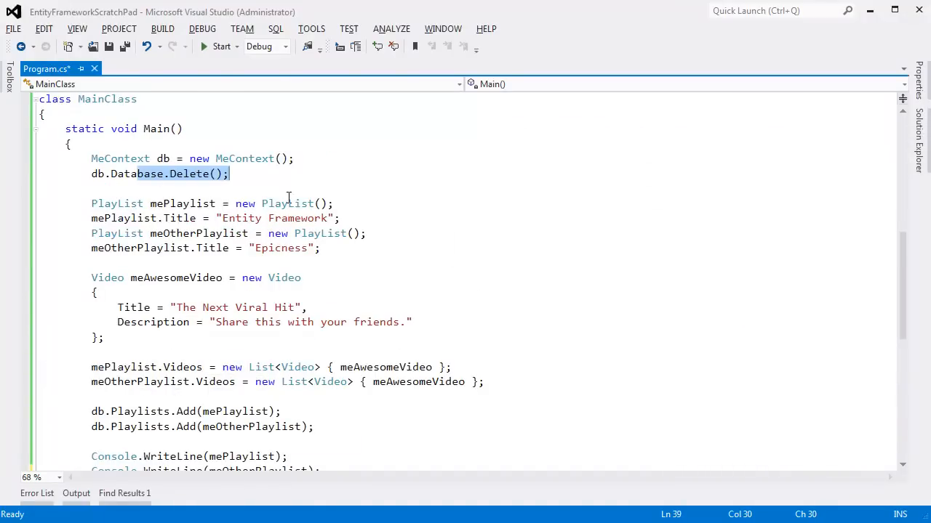
# - Rerun Main with db.SaveChanges() at the end and return to the code
pyautogui.scroll(-3)
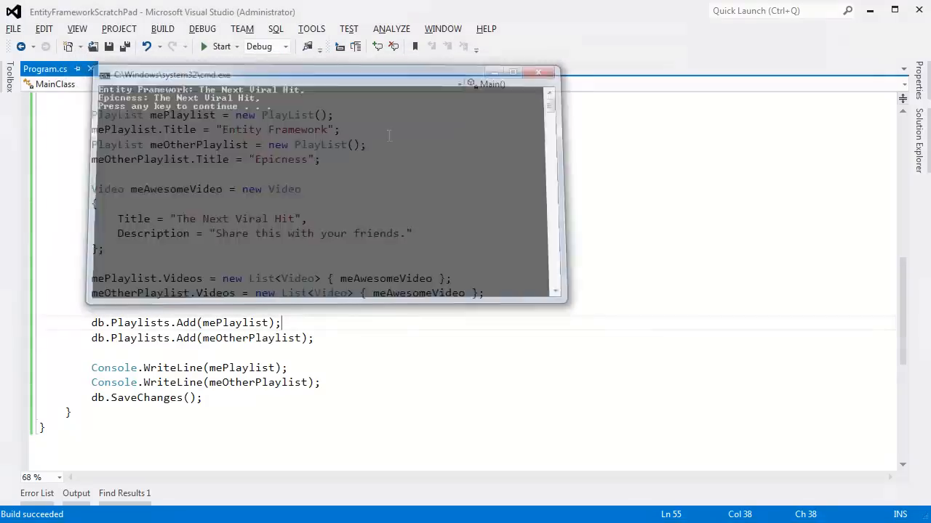
pyautogui.click(539, 72)
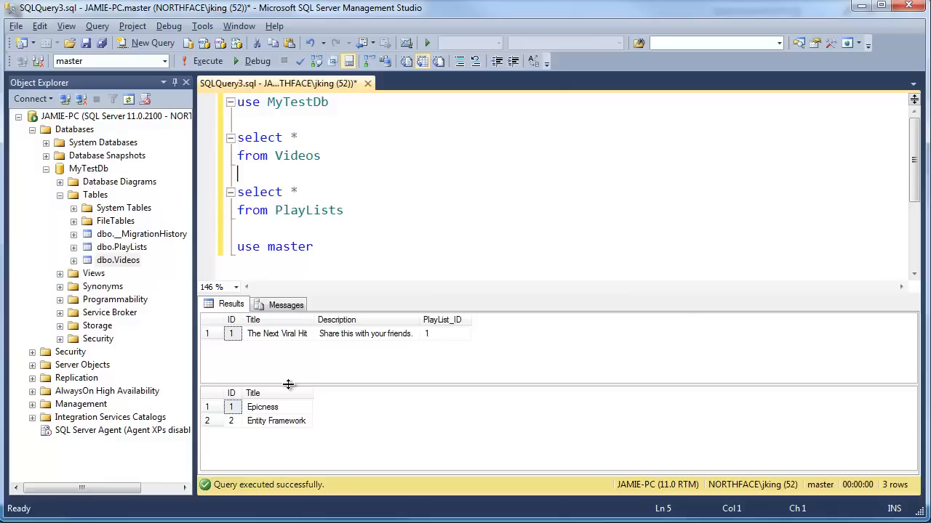
pyautogui.moveTo(351, 346)
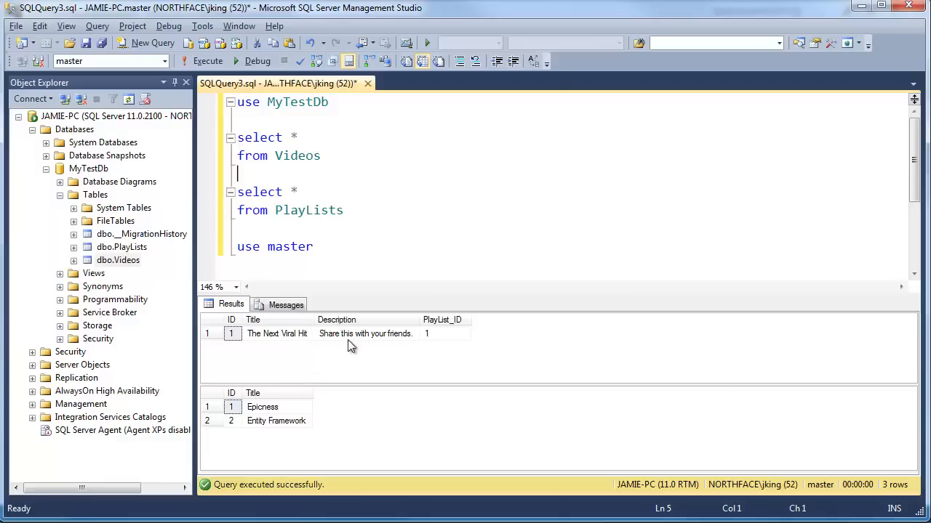
pyautogui.moveTo(418, 355)
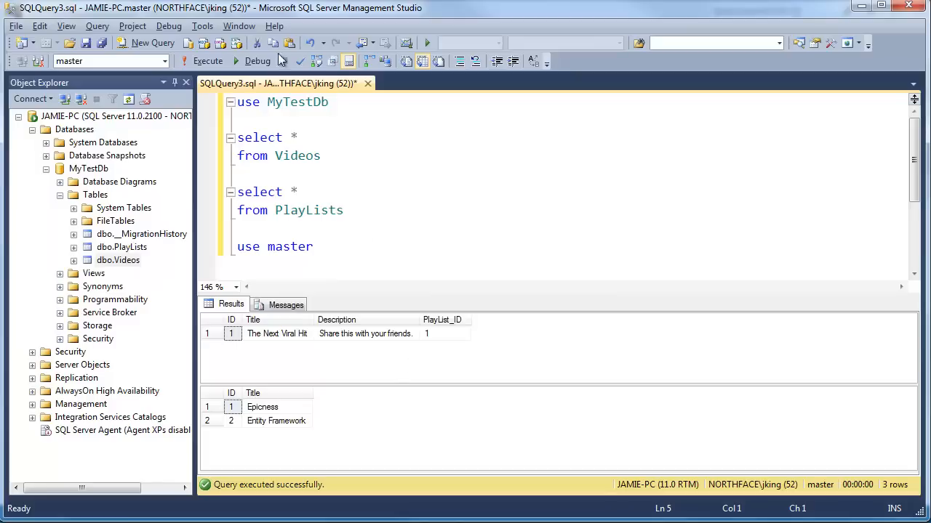
pyautogui.moveTo(432, 338)
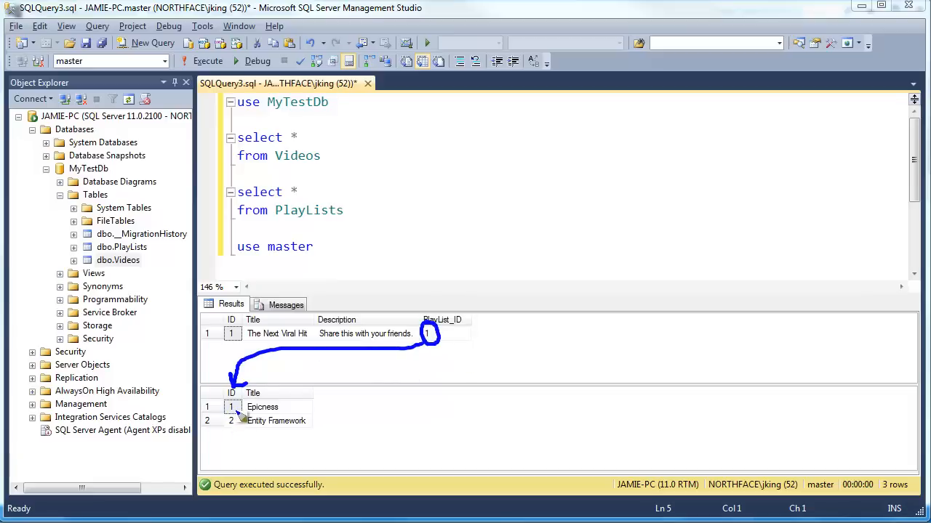
pyautogui.moveTo(318, 420)
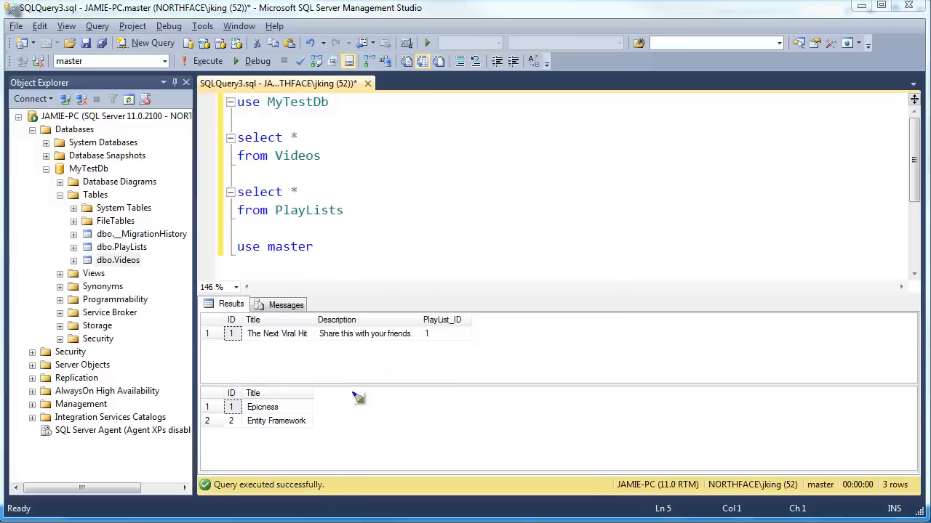
pyautogui.moveTo(334, 407)
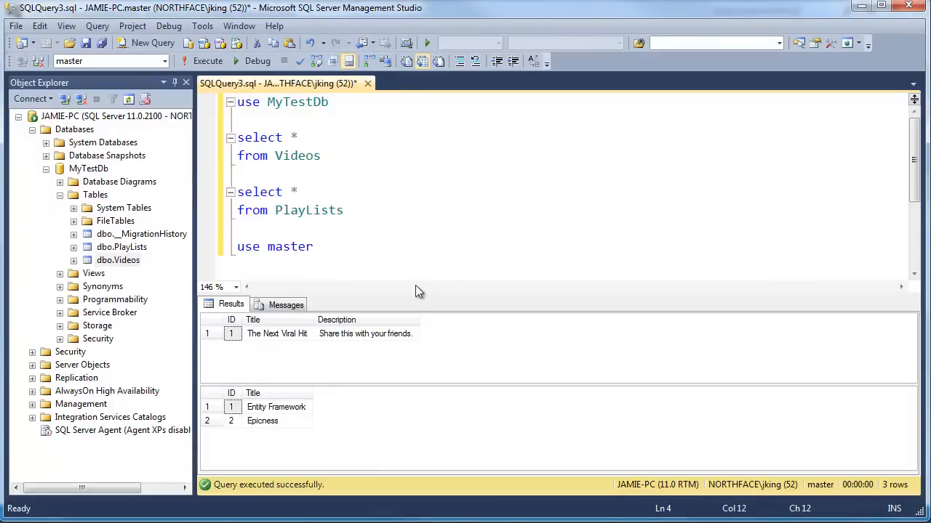
pyautogui.moveTo(447, 335)
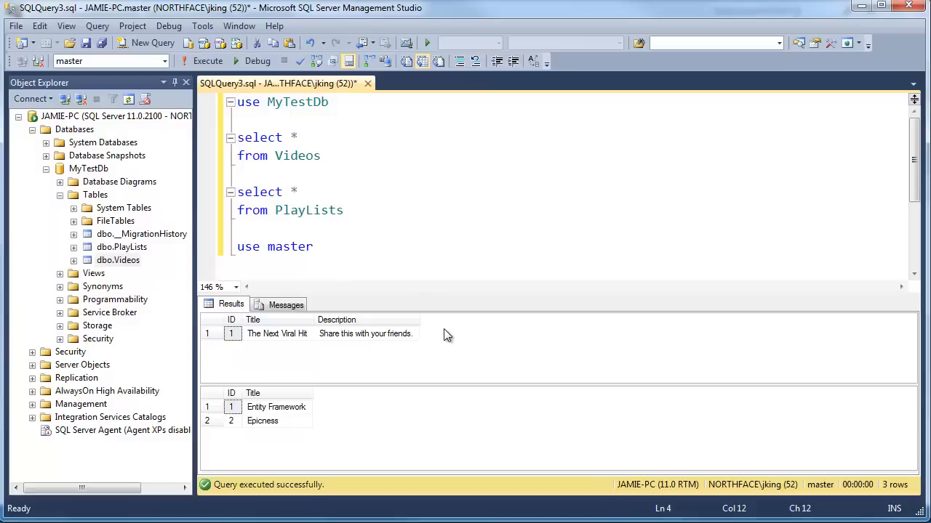
pyautogui.moveTo(367, 393)
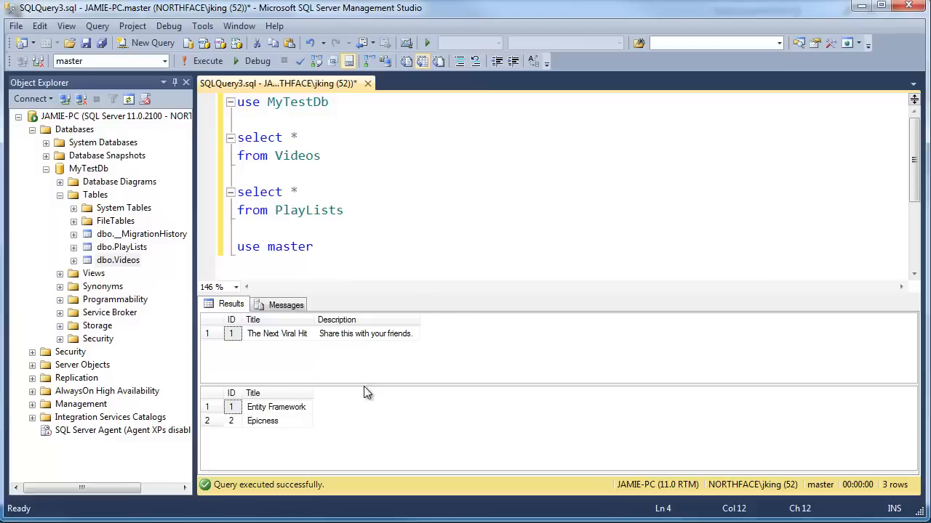
pyautogui.moveTo(449, 329)
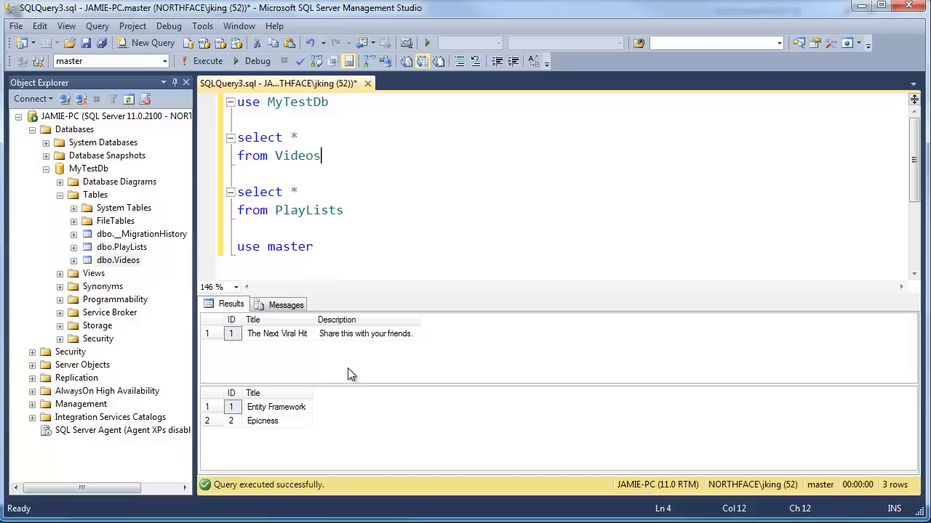
pyautogui.moveTo(276, 333)
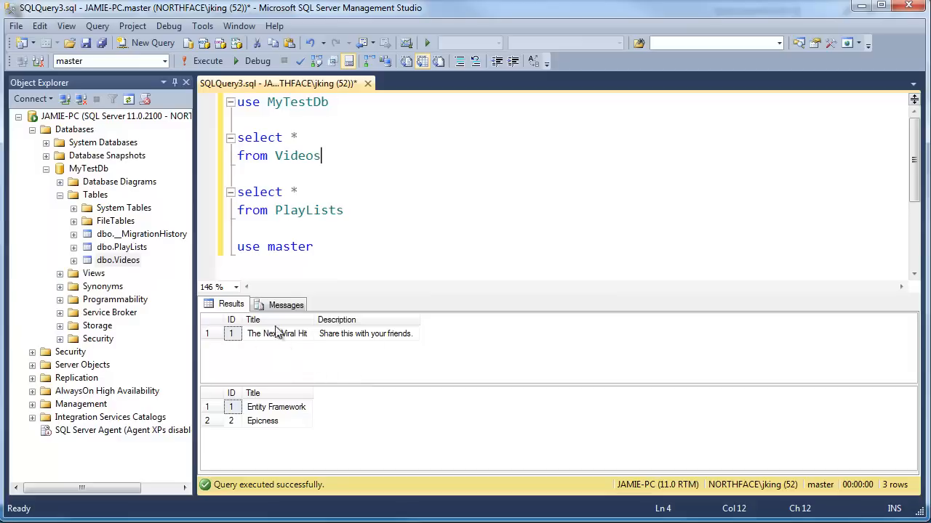
pyautogui.moveTo(261, 341)
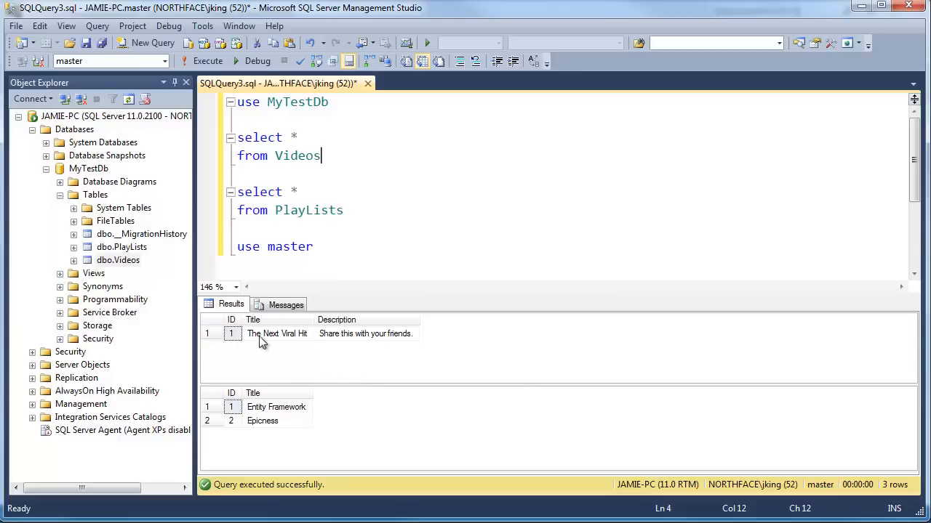
pyautogui.moveTo(244, 431)
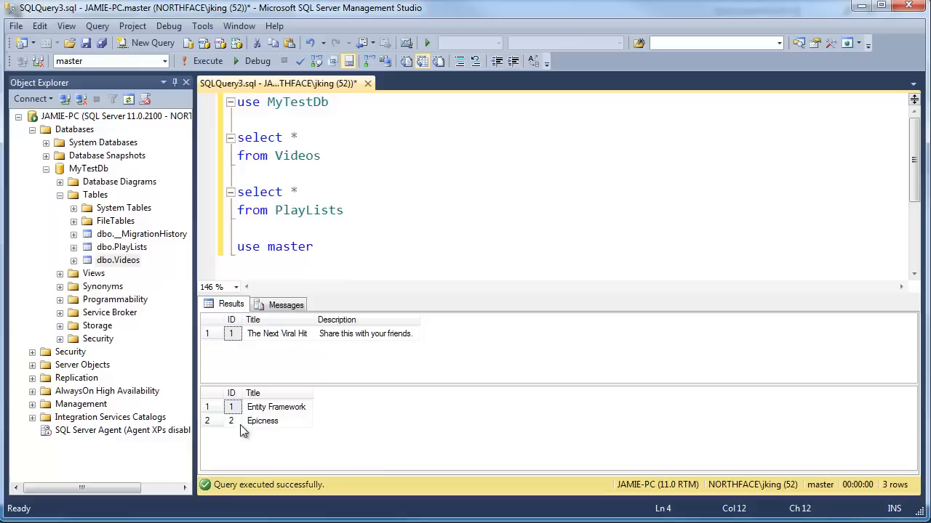
pyautogui.moveTo(279, 345)
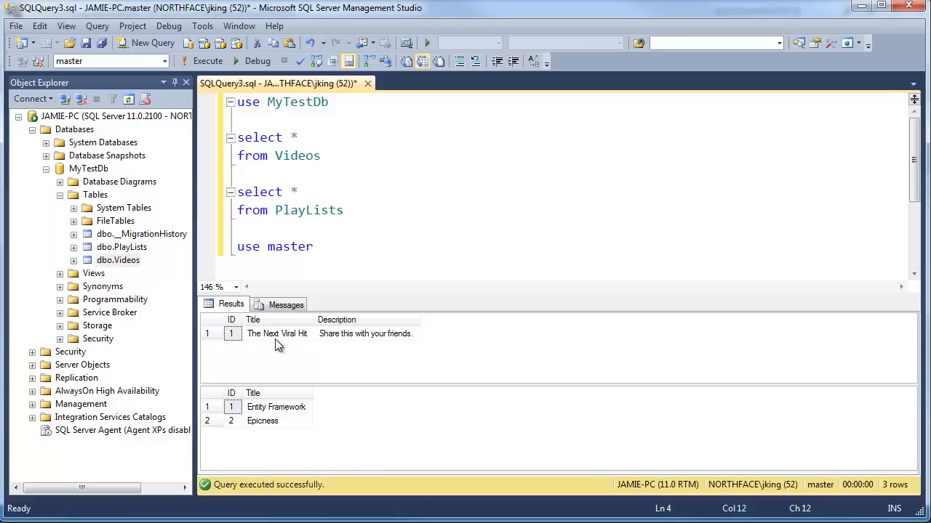
# - Refresh the MyTestDb Tables folder so dbo.VideoPlayLists appears
pyautogui.click(95, 195)
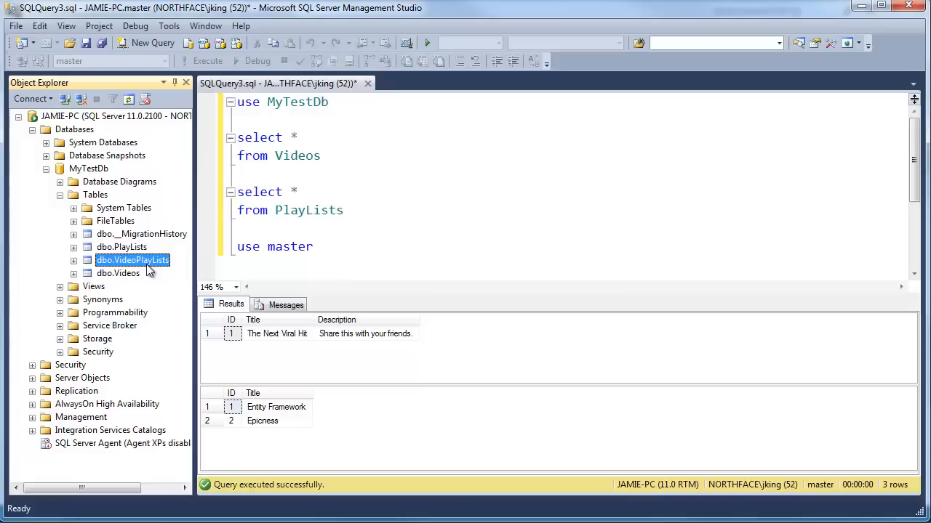
# - Add 'select * from videoplaylists' below the PlayLists query
pyautogui.click(469, 226)
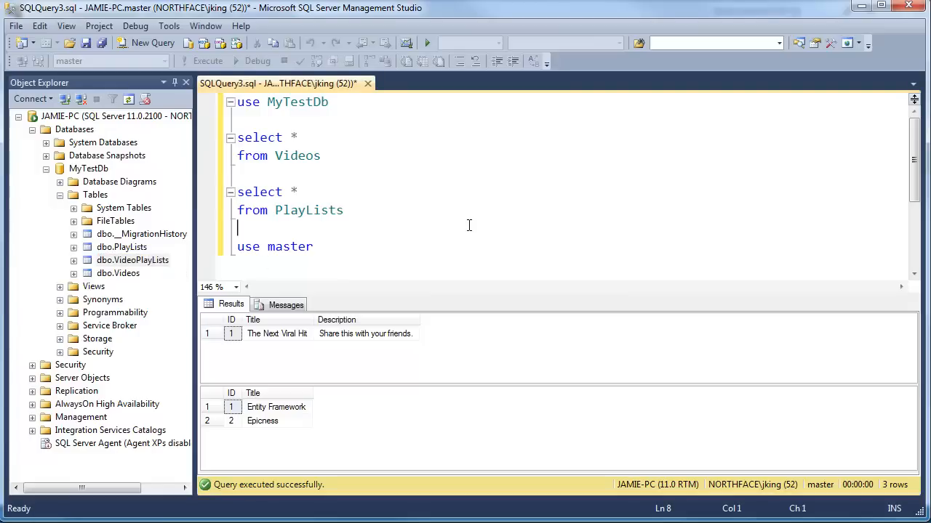
pyautogui.write('se')
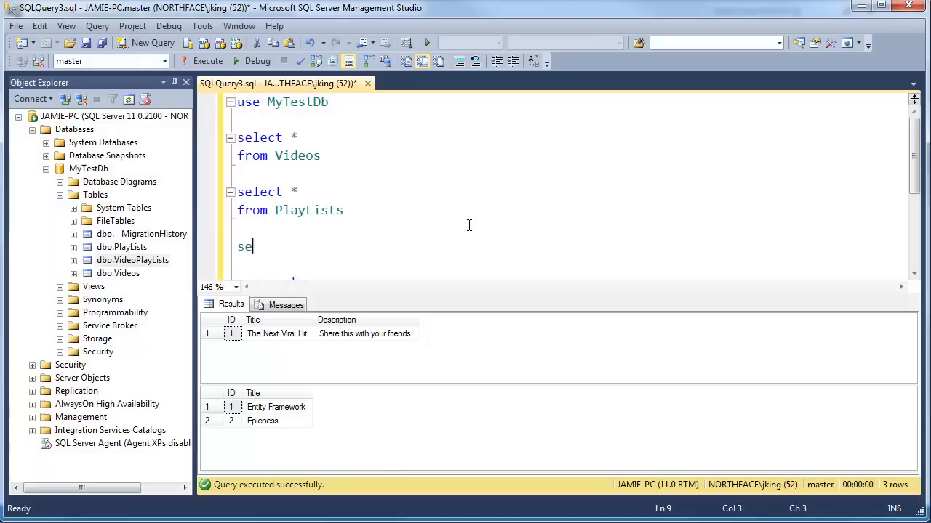
pyautogui.write('lect')
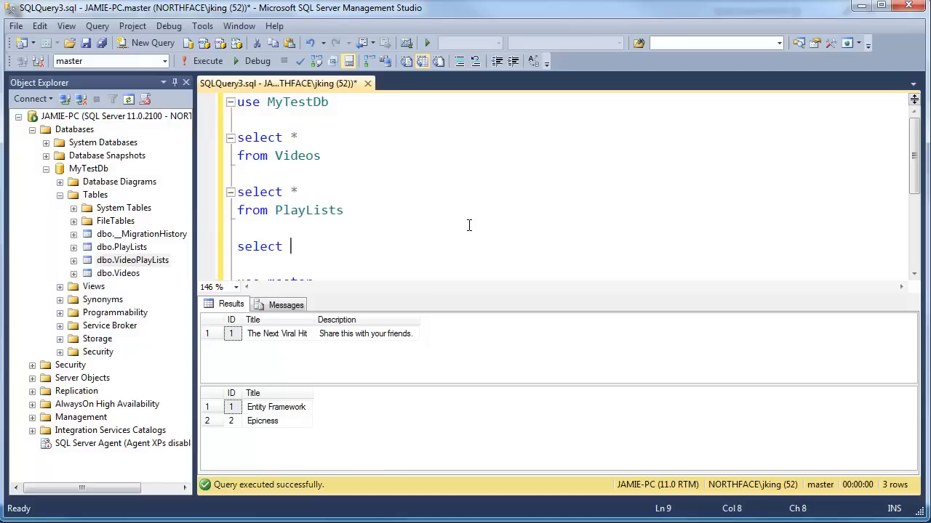
pyautogui.write('*')
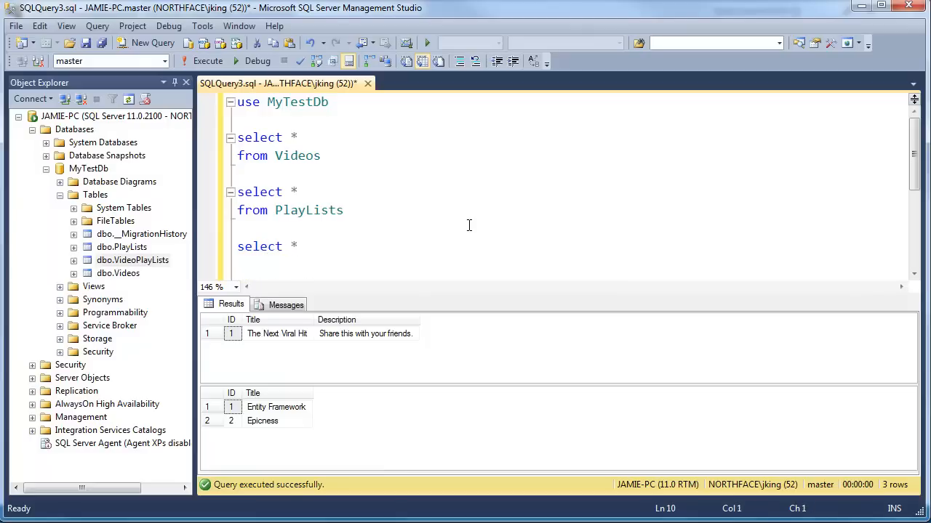
pyautogui.write('from video')
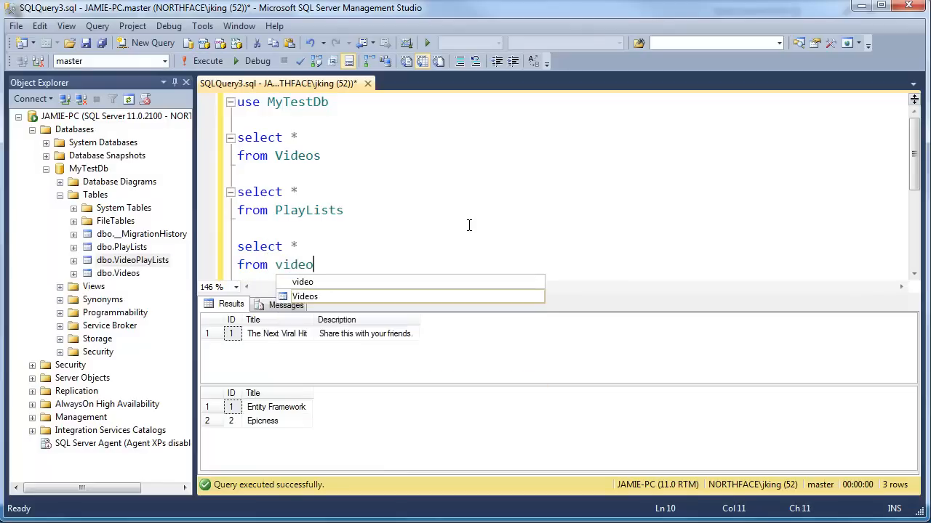
pyautogui.press('Backspace')
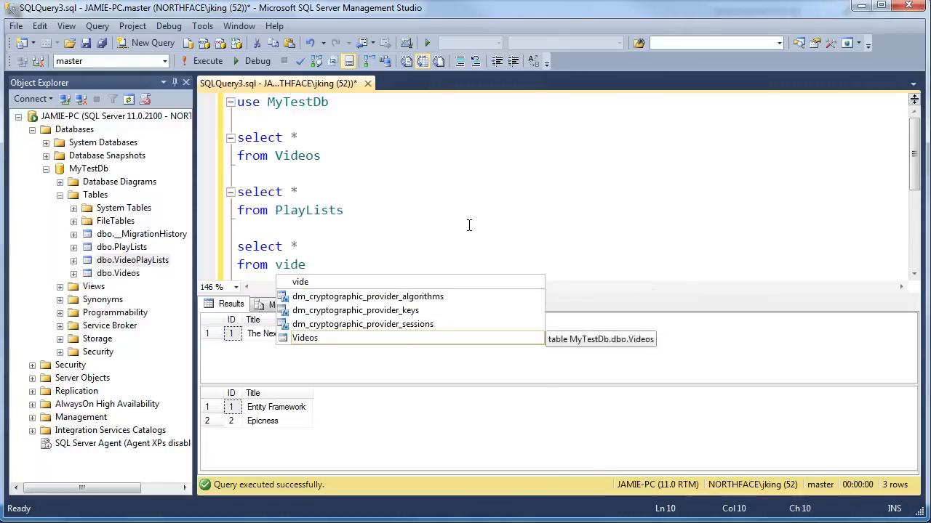
pyautogui.write('oplay')
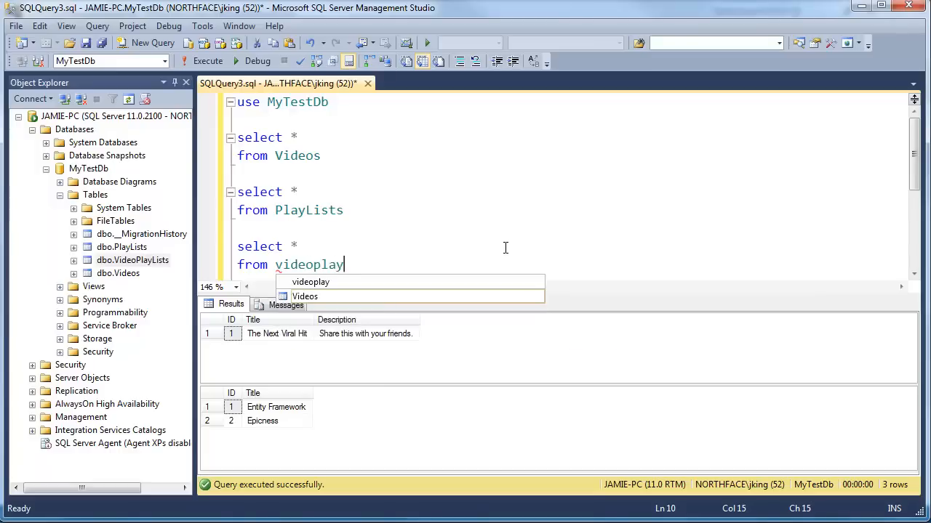
pyautogui.write('lists')
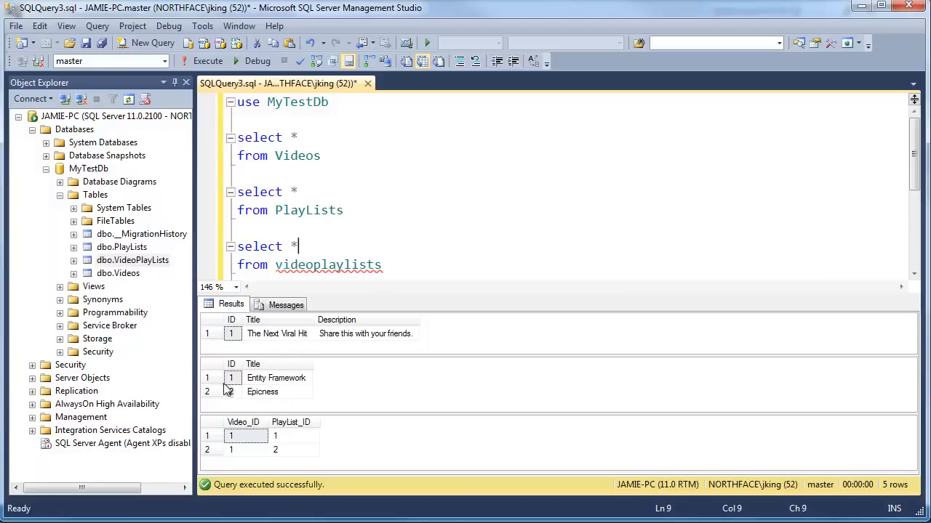
pyautogui.doubleClick(328, 265)
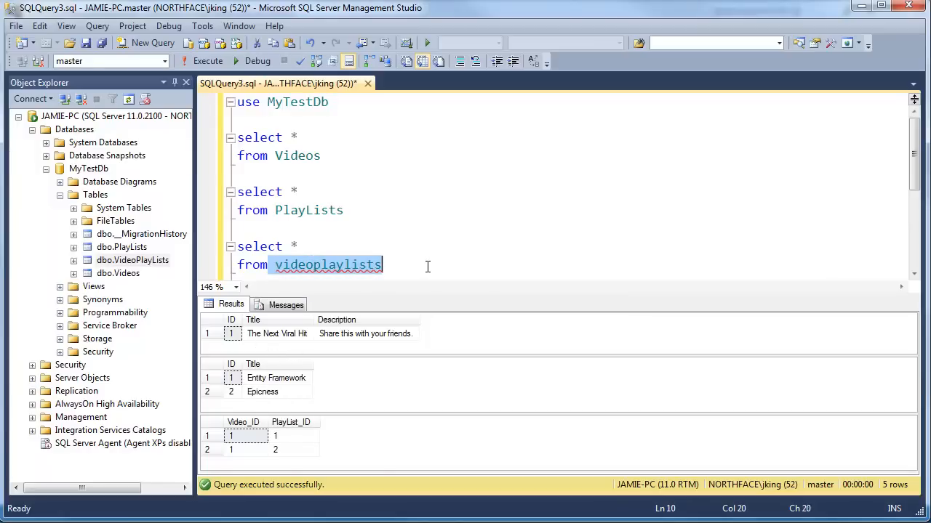
pyautogui.moveTo(291, 447)
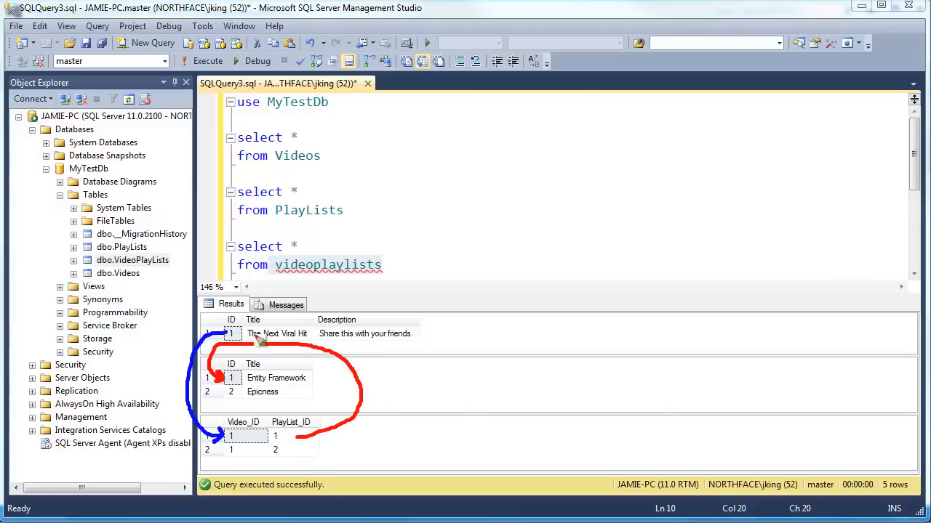
pyautogui.moveTo(363, 340)
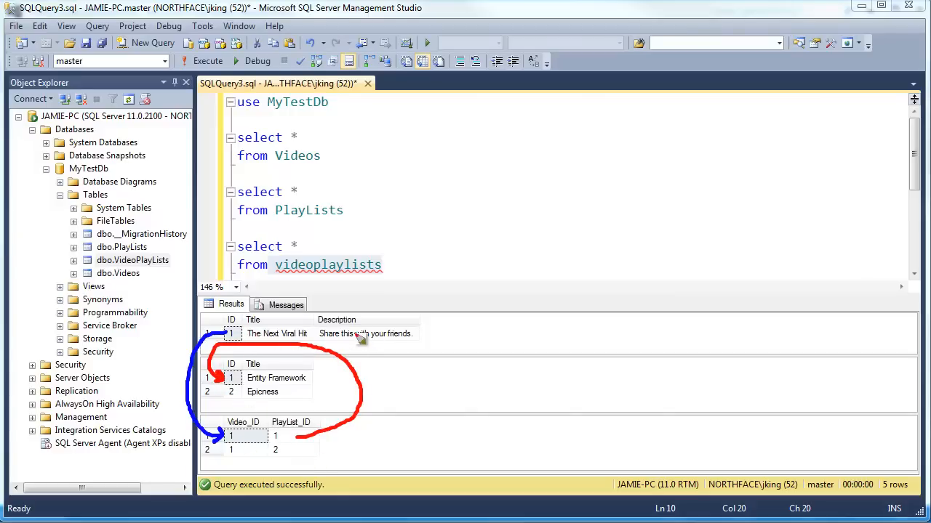
pyautogui.moveTo(258, 440)
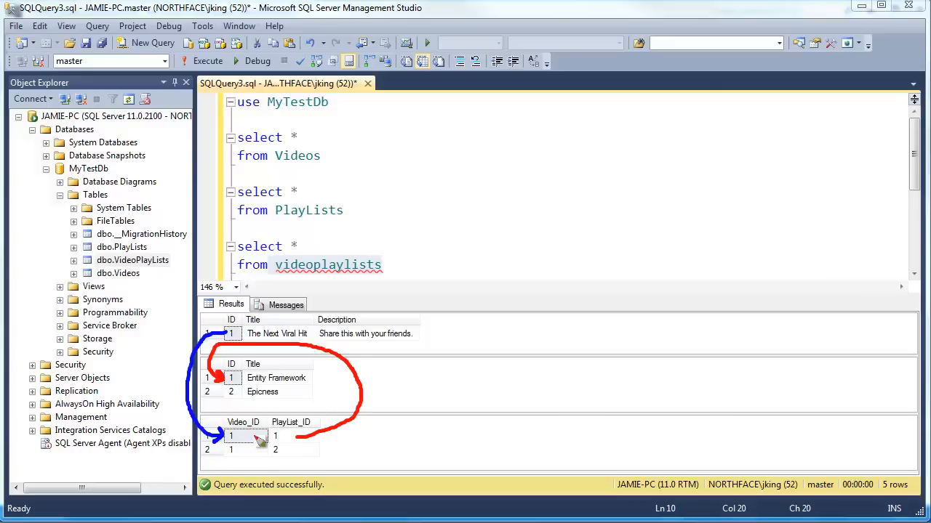
pyautogui.moveTo(281, 165)
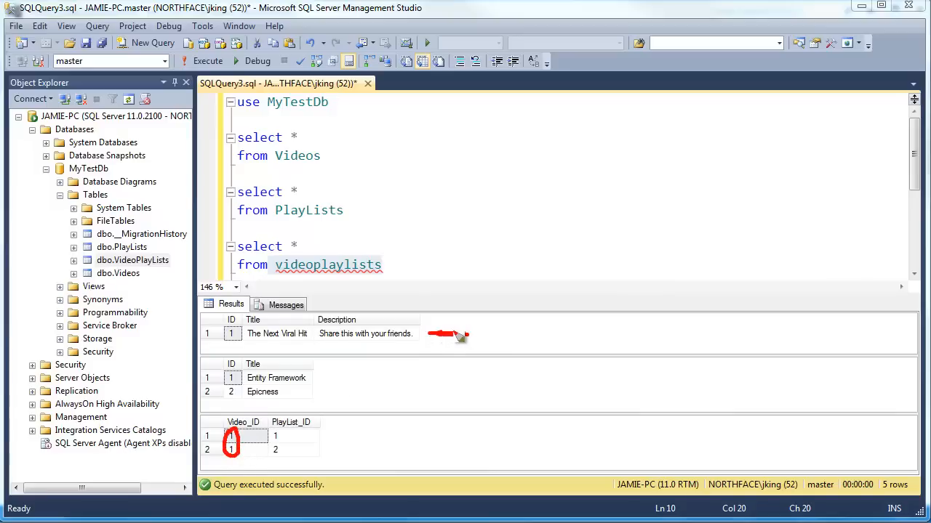
pyautogui.moveTo(449, 342)
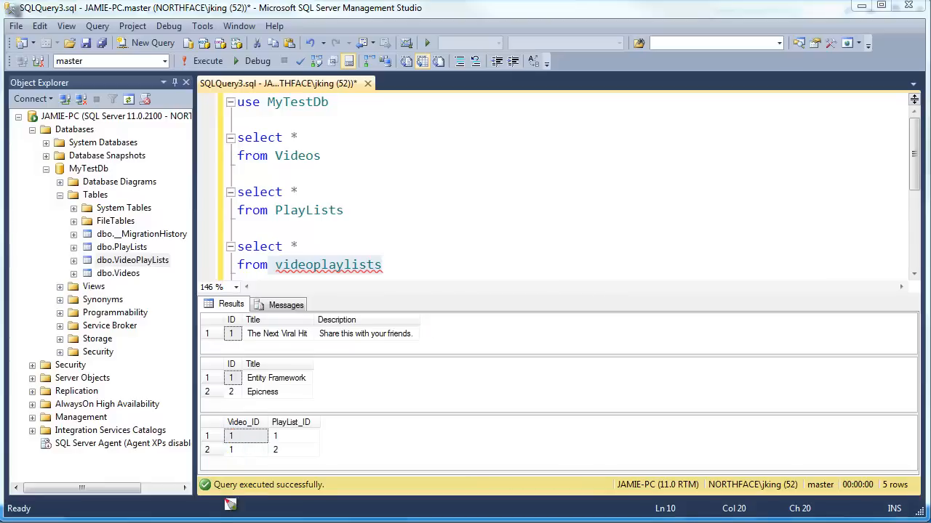
pyautogui.moveTo(324, 428)
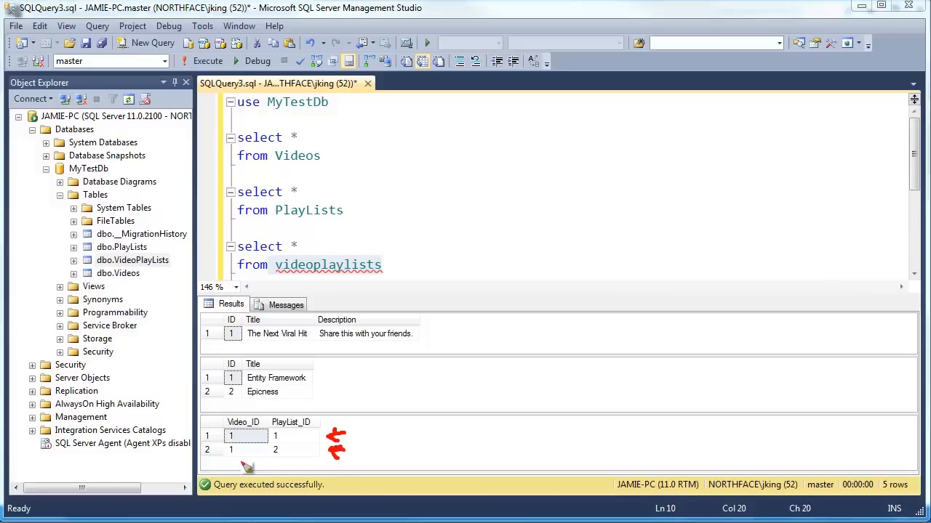
pyautogui.click(231, 435)
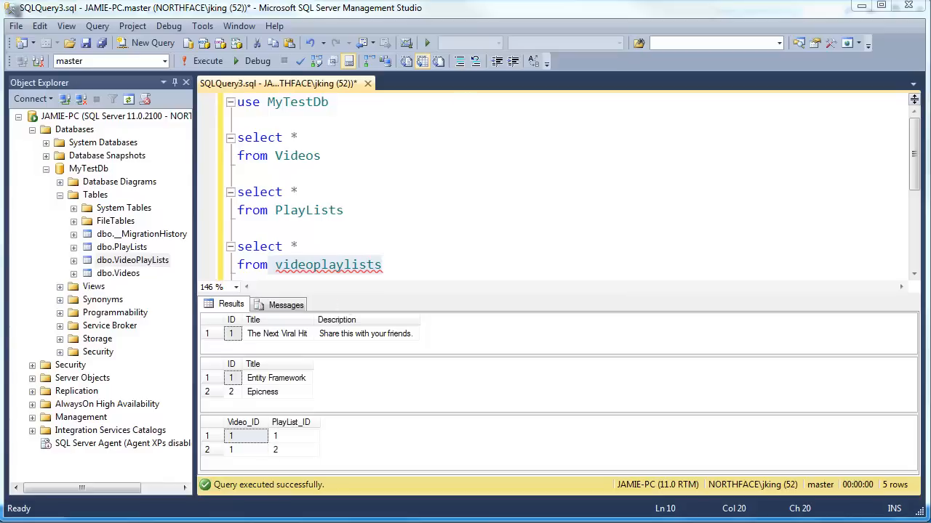
pyautogui.moveTo(132, 275)
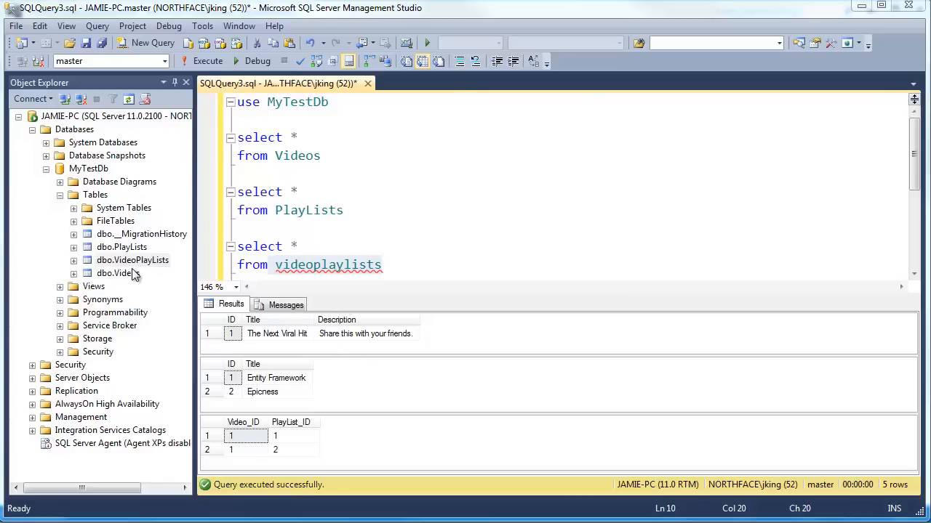
# - Open the VideoPlayLists table design showing Video_ID and PlayList_ID int key columns
pyautogui.rightClick(132, 260)
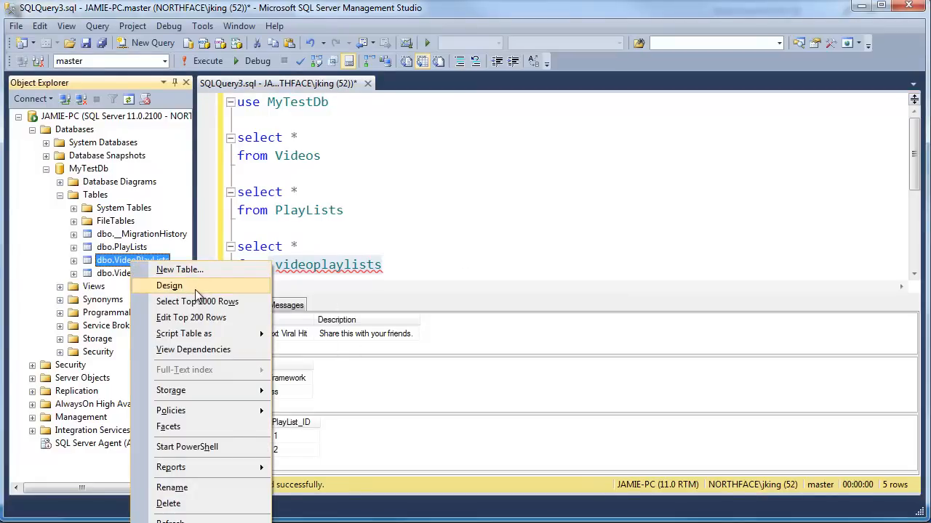
pyautogui.click(169, 285)
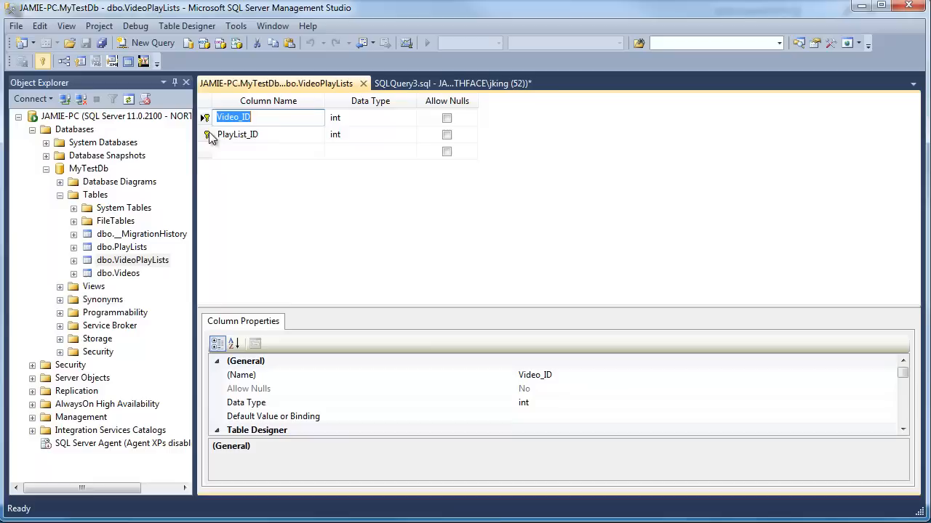
pyautogui.moveTo(368, 126)
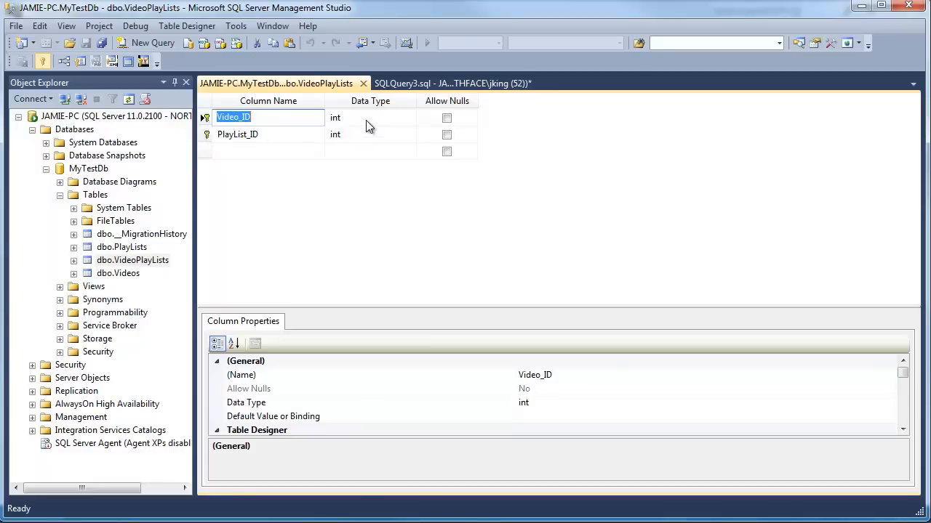
pyautogui.moveTo(364, 128)
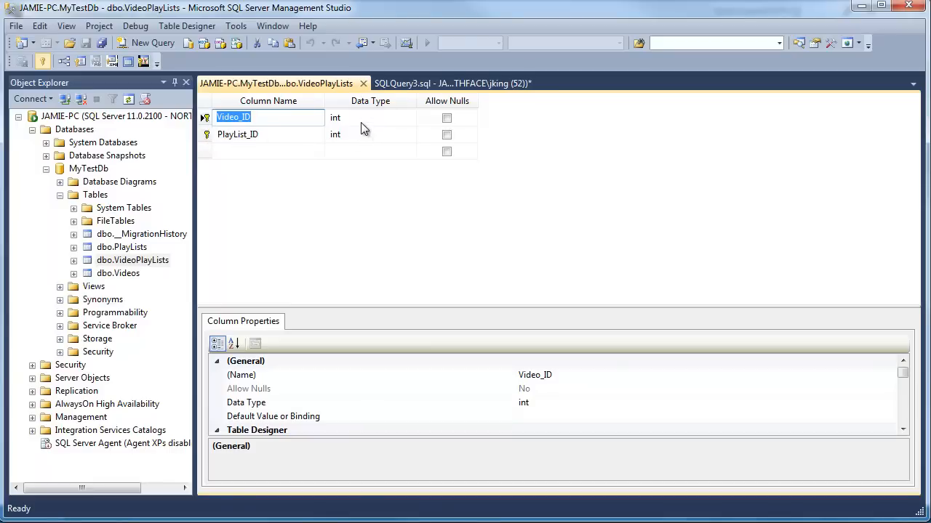
pyautogui.moveTo(429, 162)
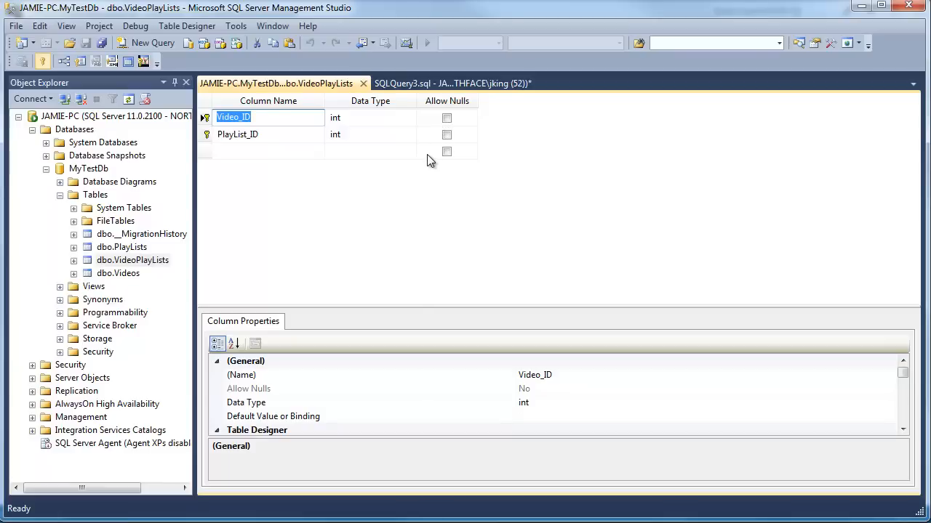
pyautogui.moveTo(454, 135)
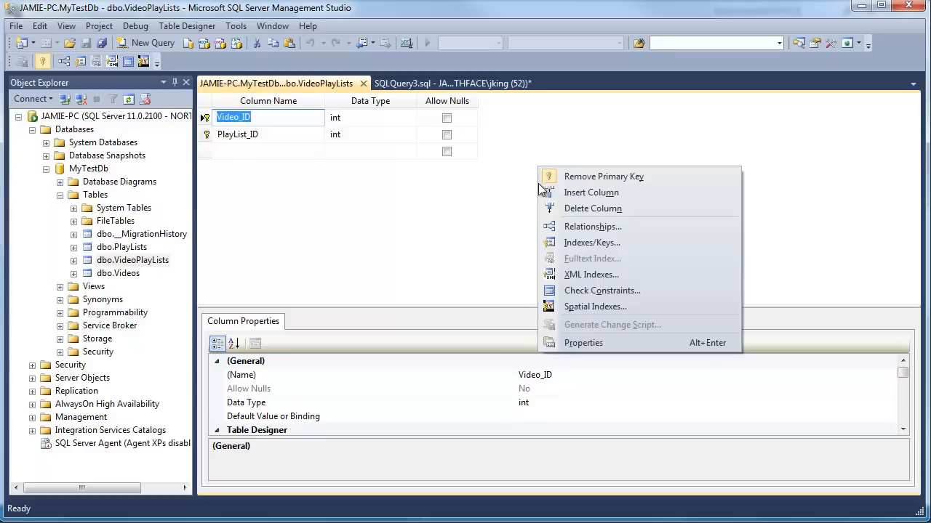
pyautogui.click(592, 226)
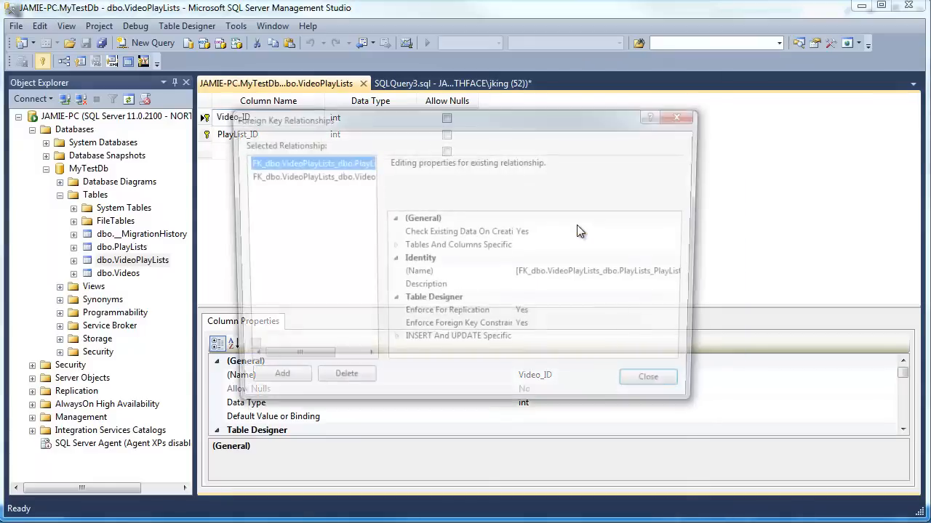
pyautogui.click(394, 246)
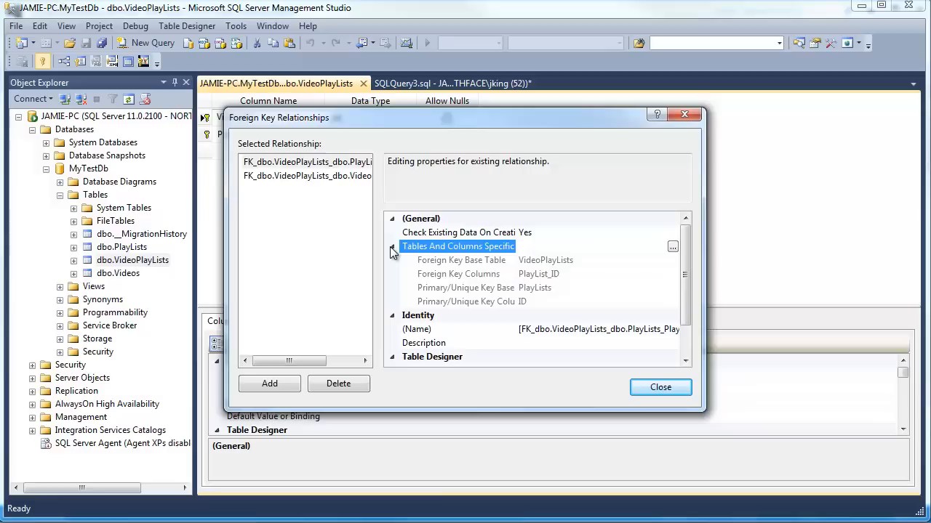
pyautogui.moveTo(538, 284)
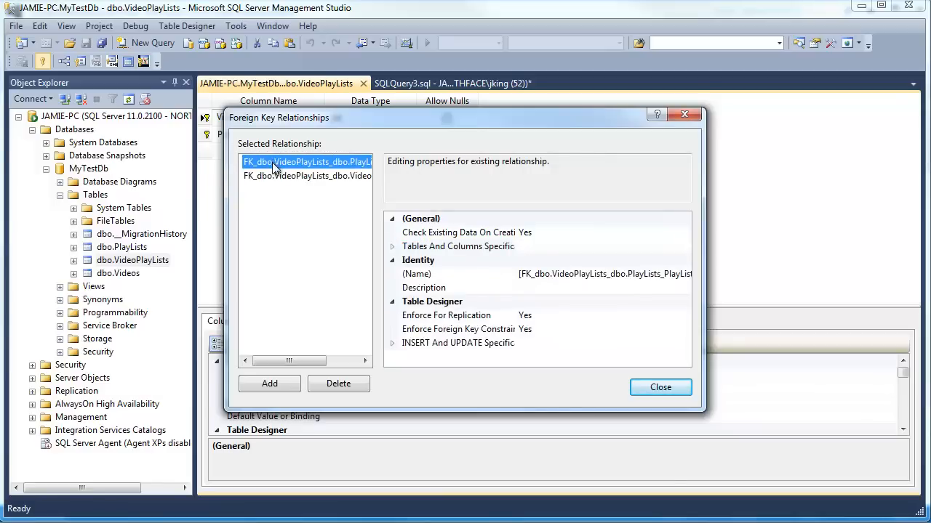
pyautogui.click(391, 245)
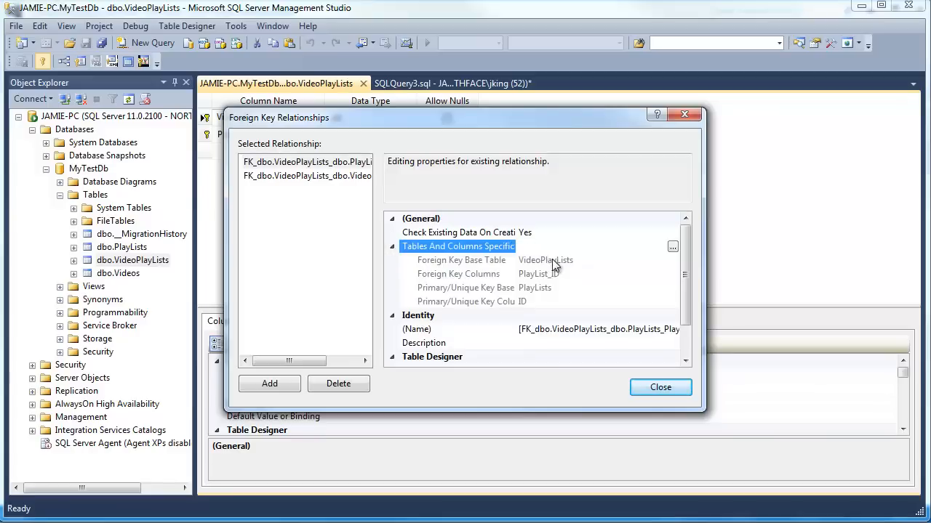
pyautogui.moveTo(547, 282)
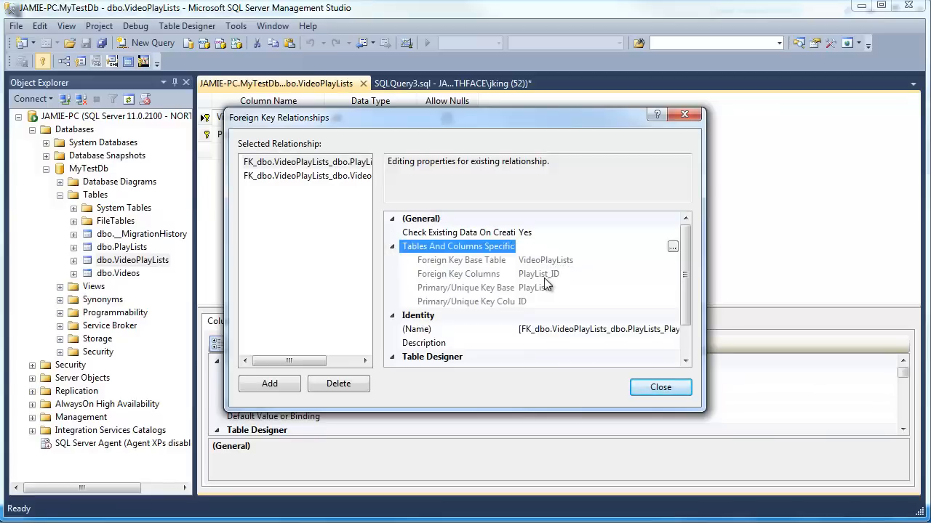
pyautogui.moveTo(552, 276)
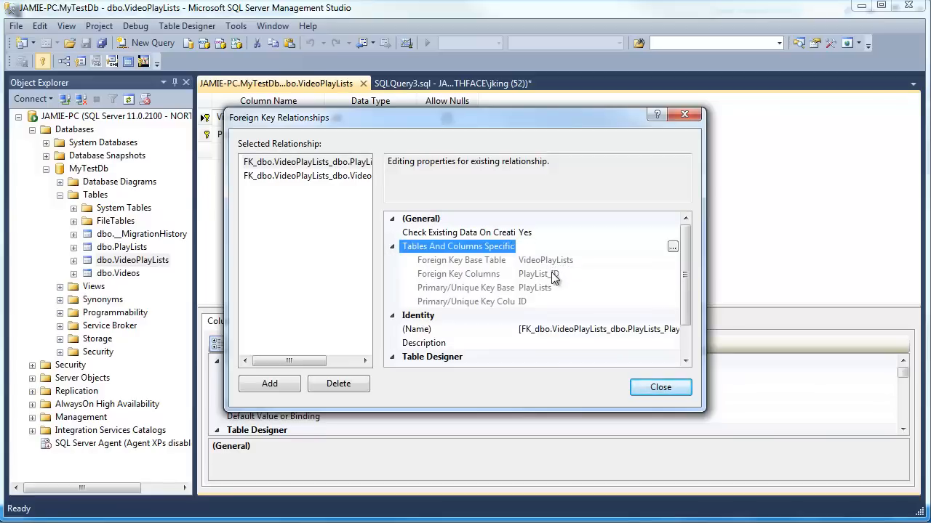
pyautogui.moveTo(552, 269)
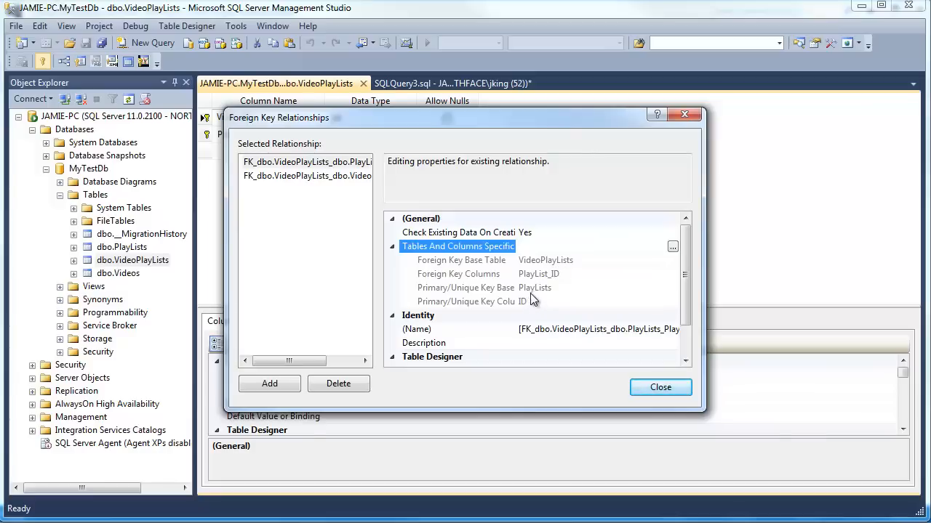
pyautogui.moveTo(533, 298)
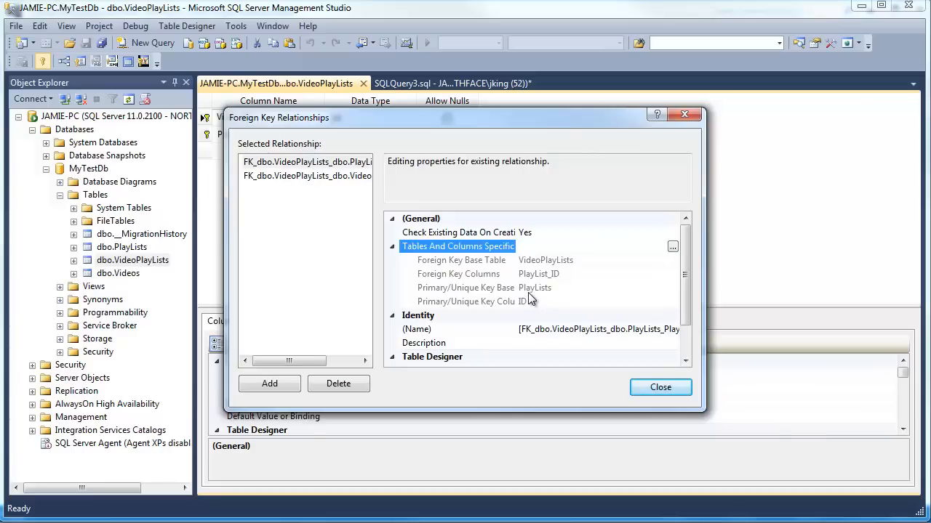
pyautogui.moveTo(380, 229)
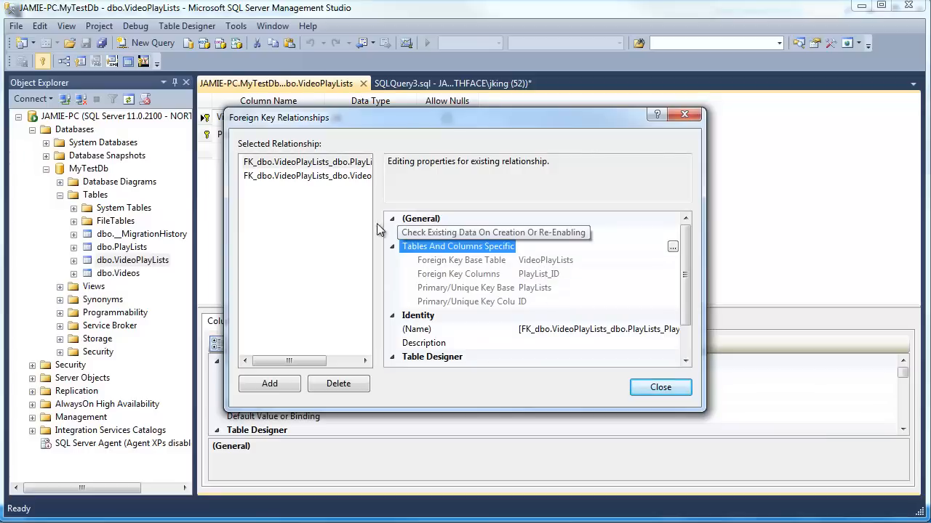
pyautogui.click(306, 176)
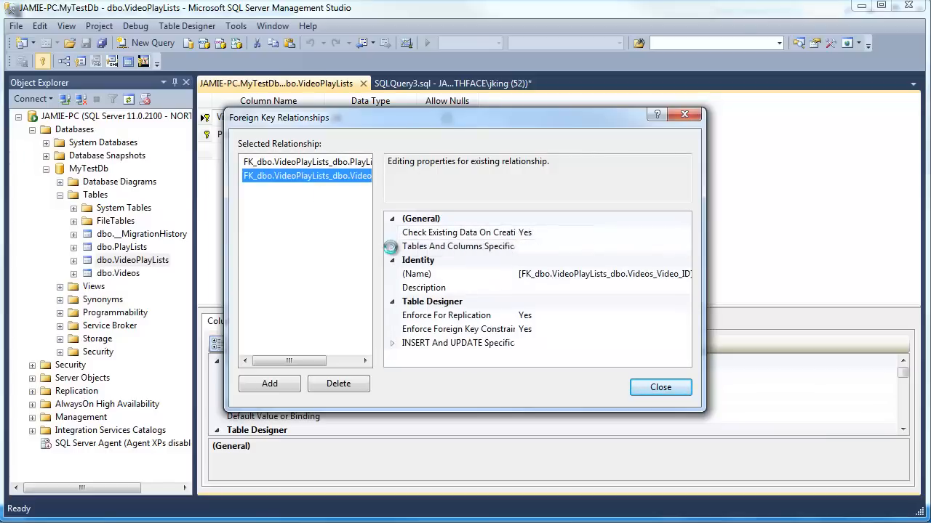
pyautogui.click(393, 246)
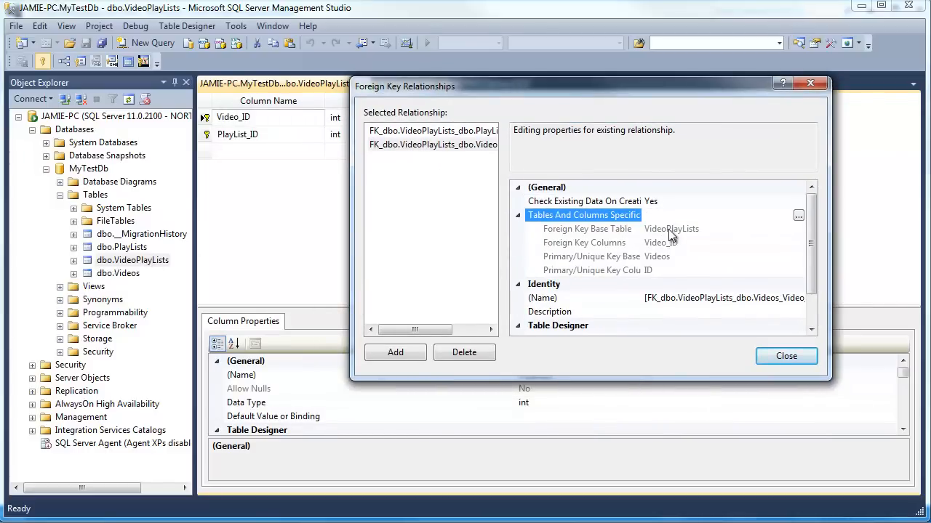
pyautogui.moveTo(658, 267)
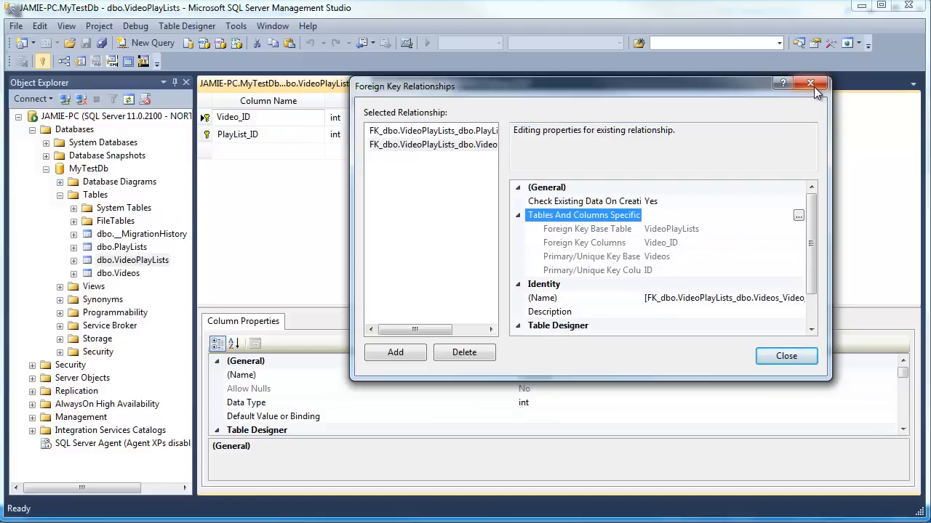
pyautogui.moveTo(809, 84)
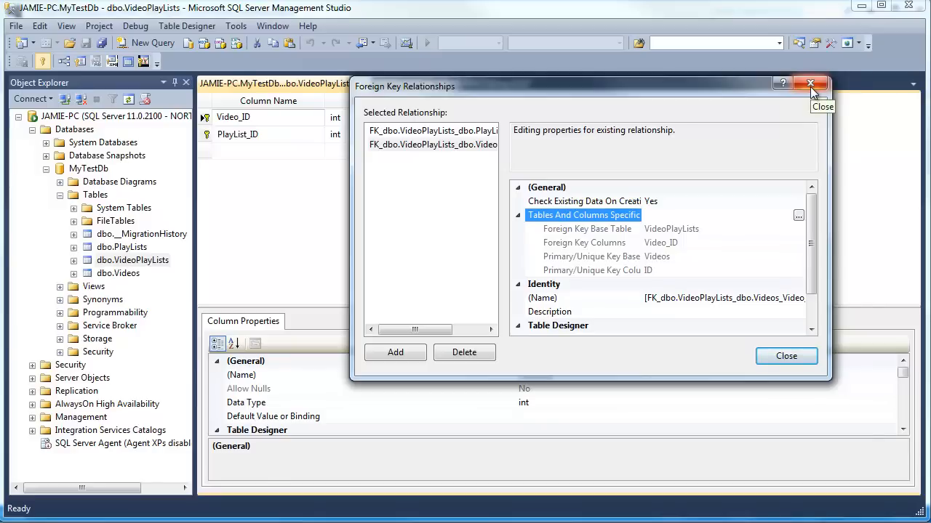
pyautogui.click(785, 356)
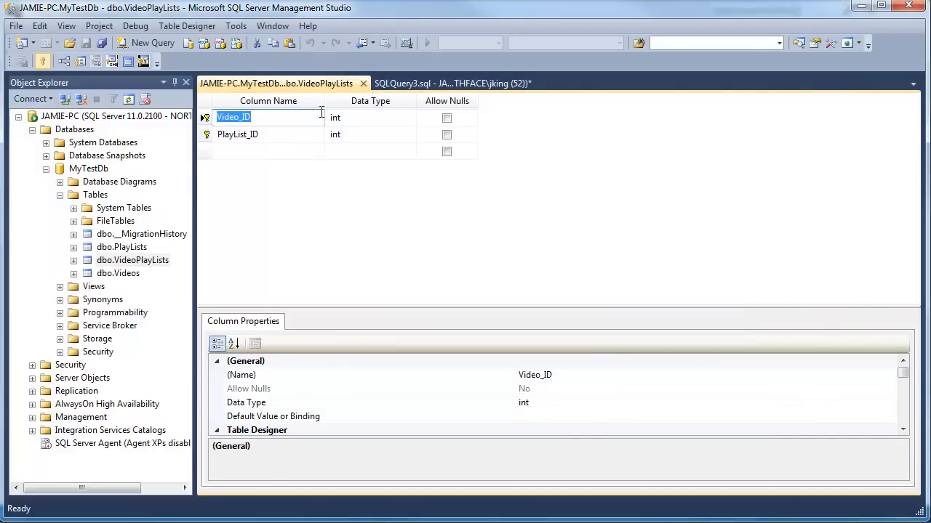
pyautogui.moveTo(314, 110)
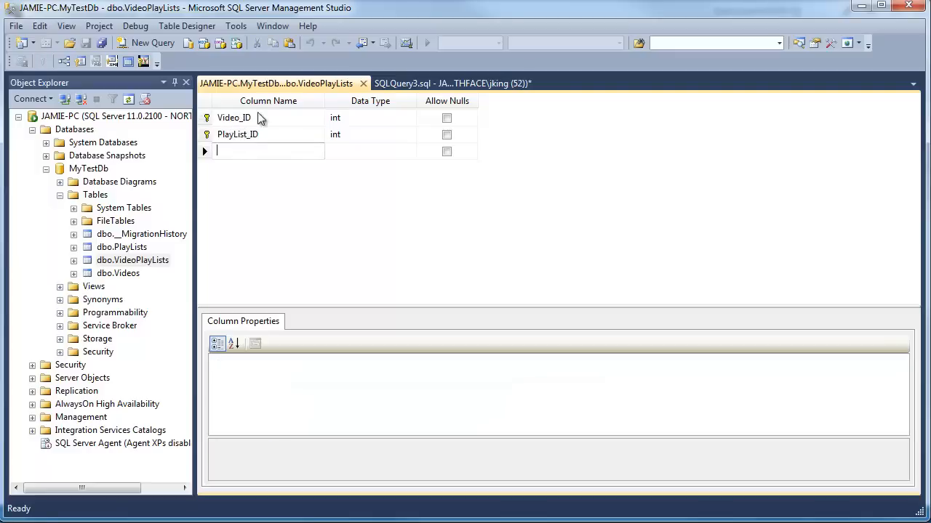
pyautogui.moveTo(318, 134)
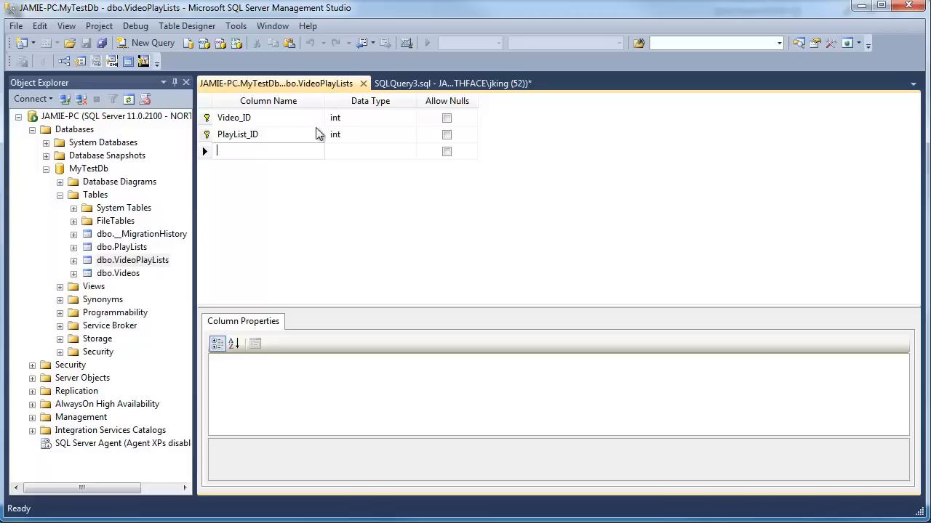
pyautogui.moveTo(282, 124)
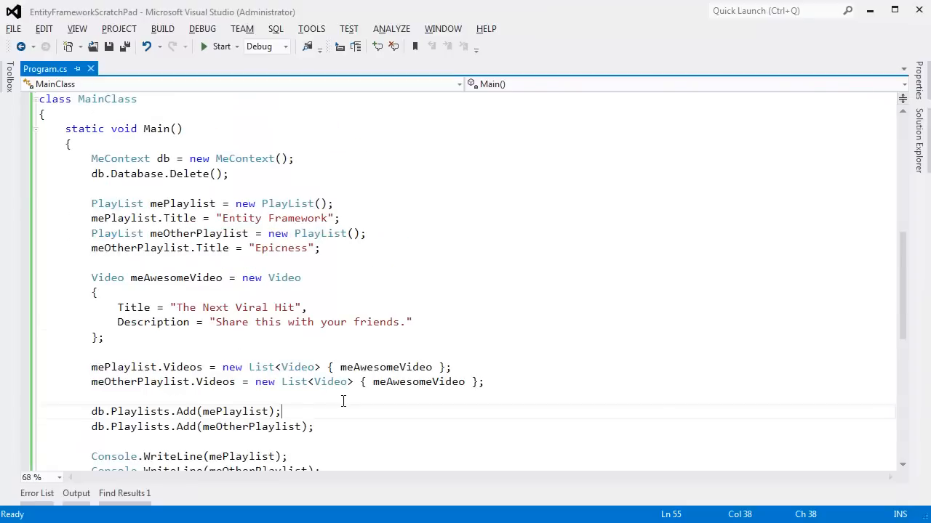
pyautogui.moveTo(346, 401)
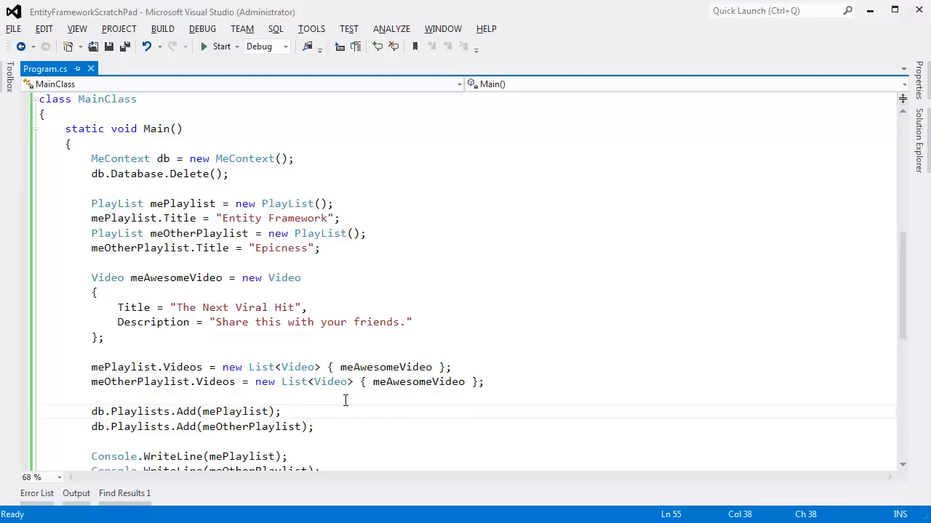
pyautogui.scroll(3)
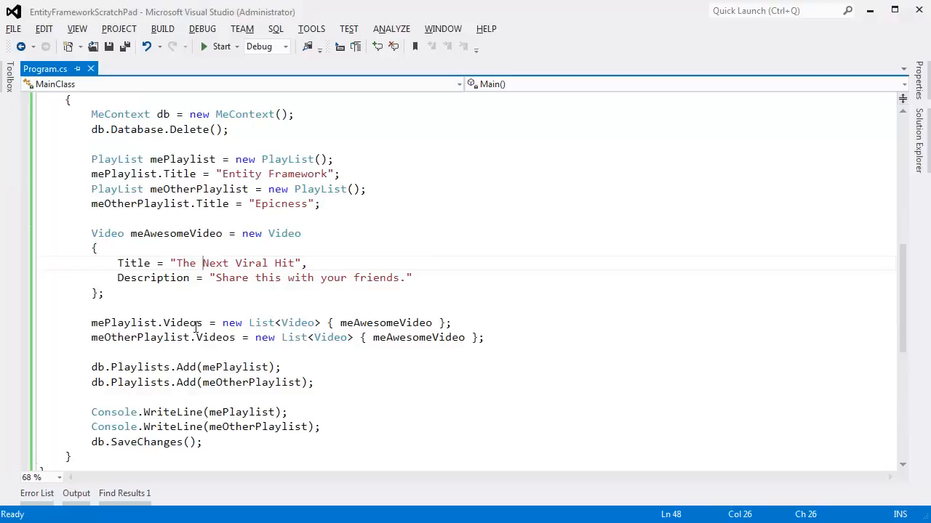
pyautogui.scroll(3)
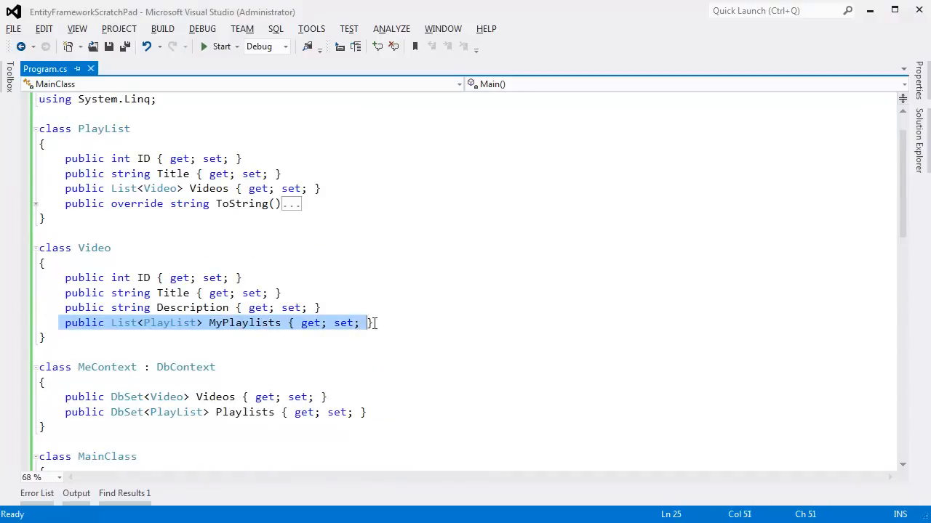
pyautogui.click(146, 189)
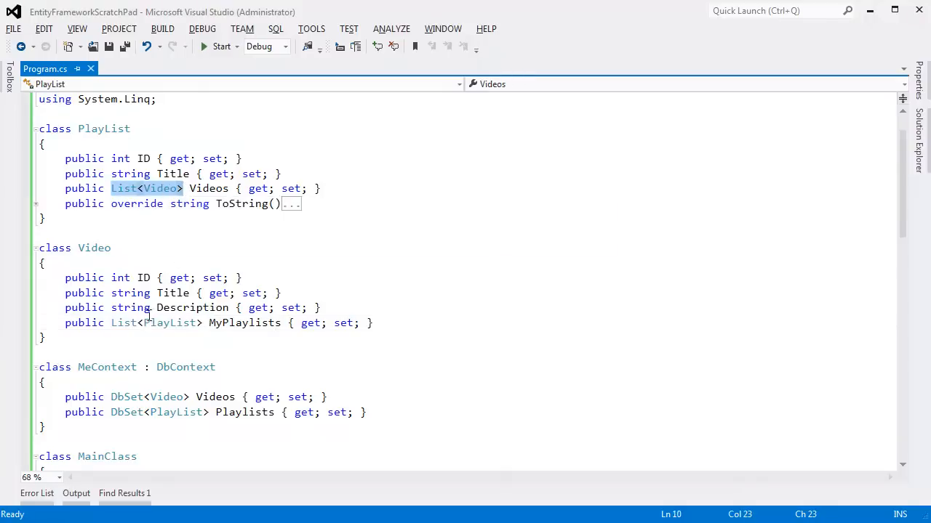
pyautogui.click(94, 248)
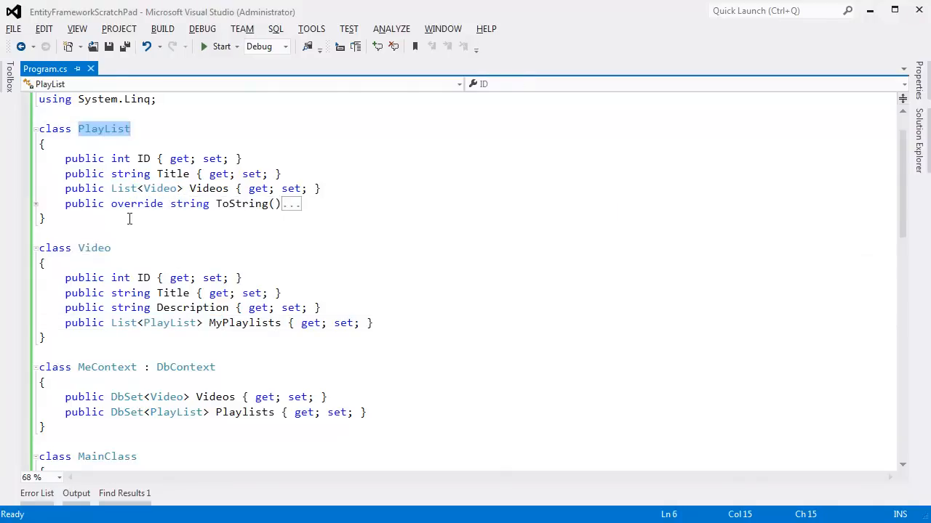
pyautogui.scroll(-3)
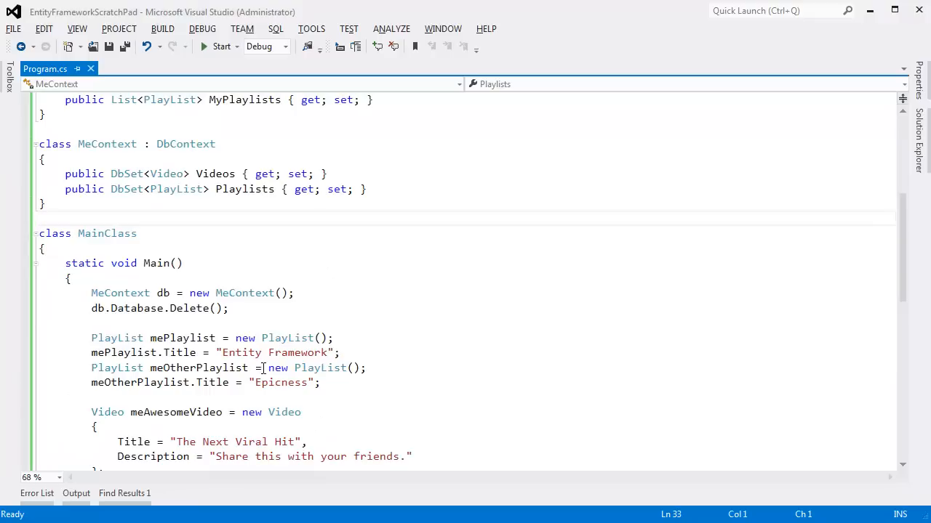
pyautogui.scroll(-3)
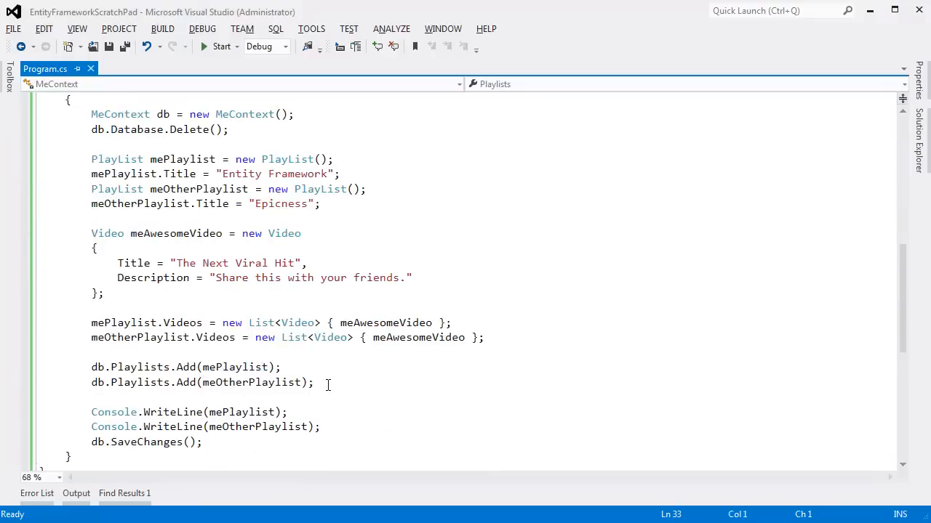